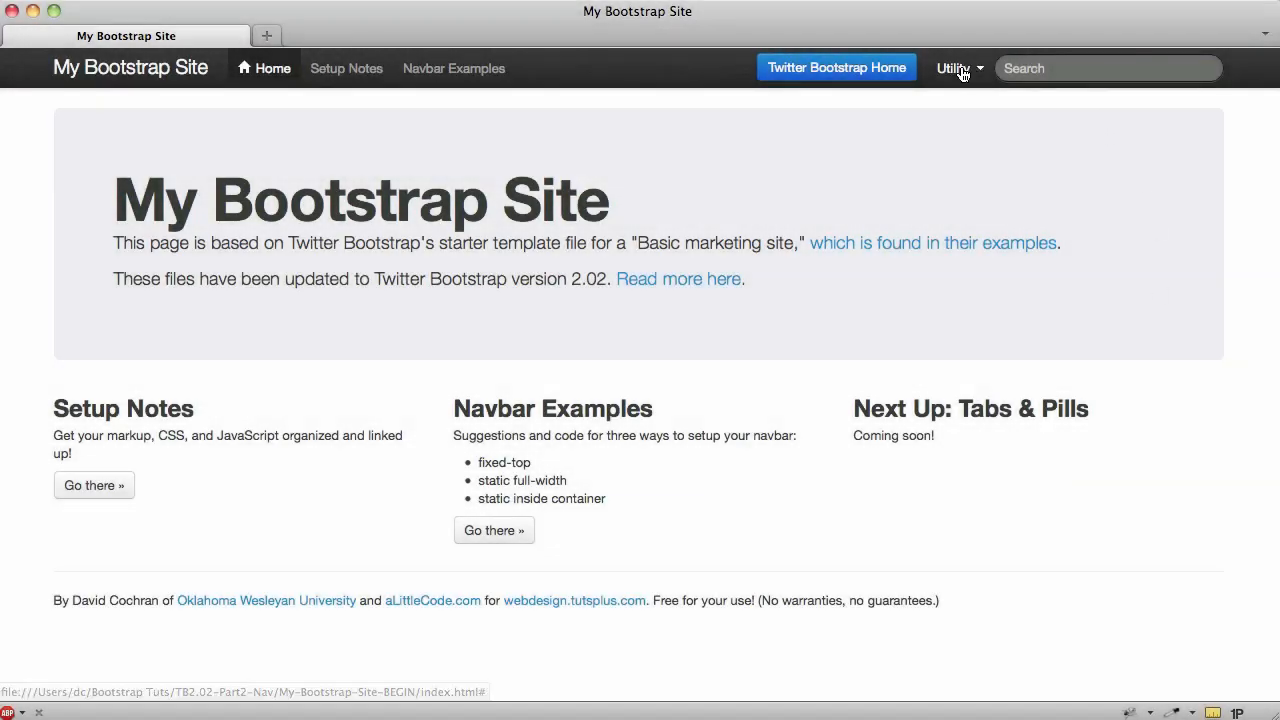
pyautogui.moveTo(1100, 337)
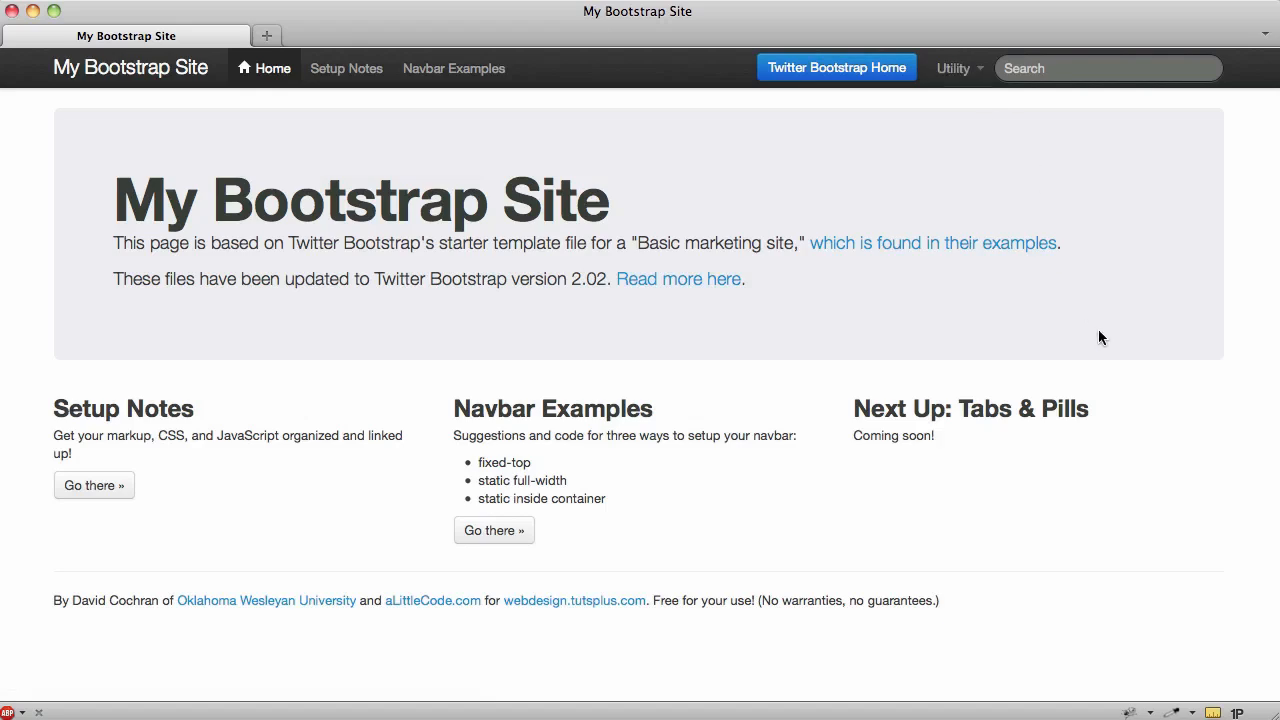
pyautogui.moveTo(1275, 700)
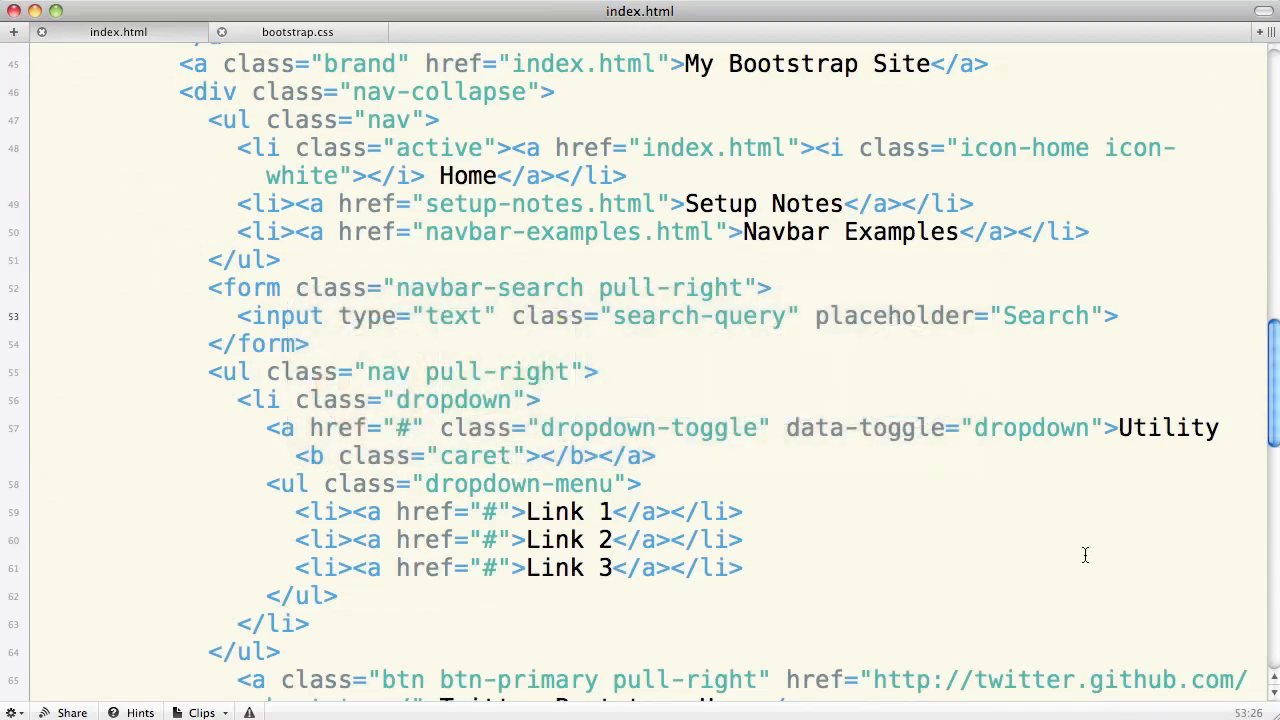
# - Delete the bootstrap-*.js plugin script lines 115–126 from the bottom of index.html
pyautogui.scroll(-3)
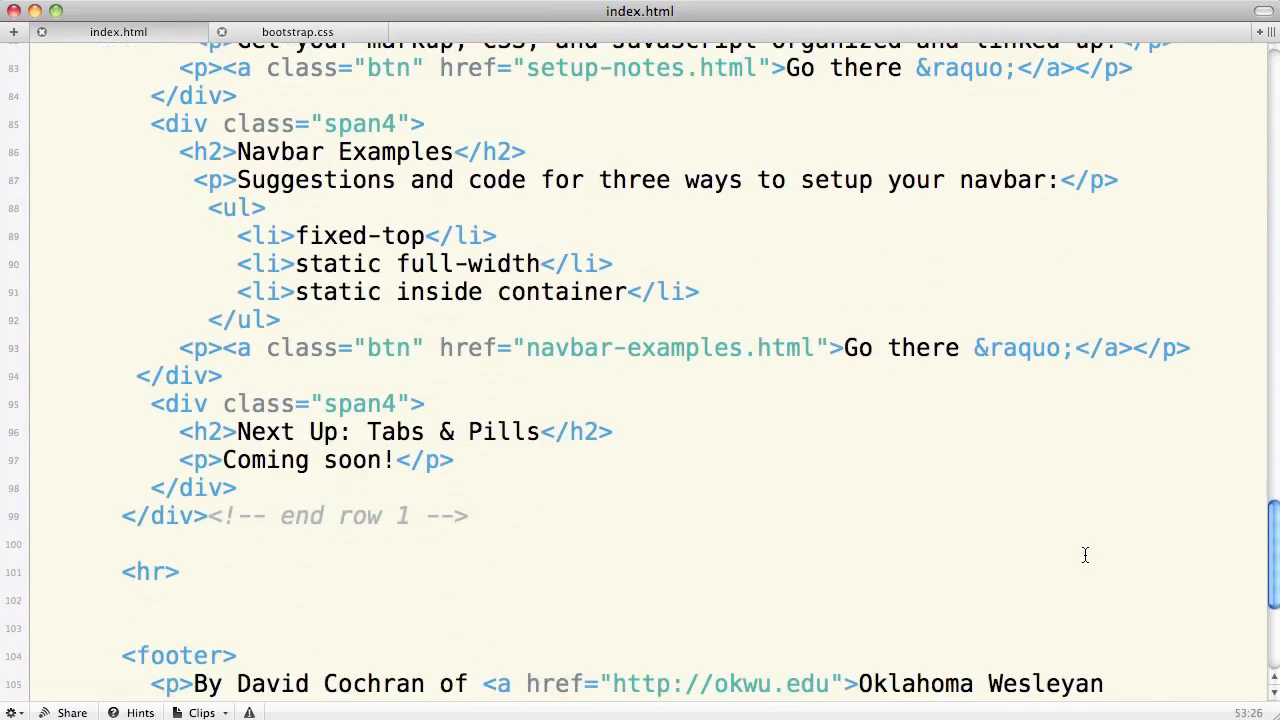
pyautogui.scroll(-3)
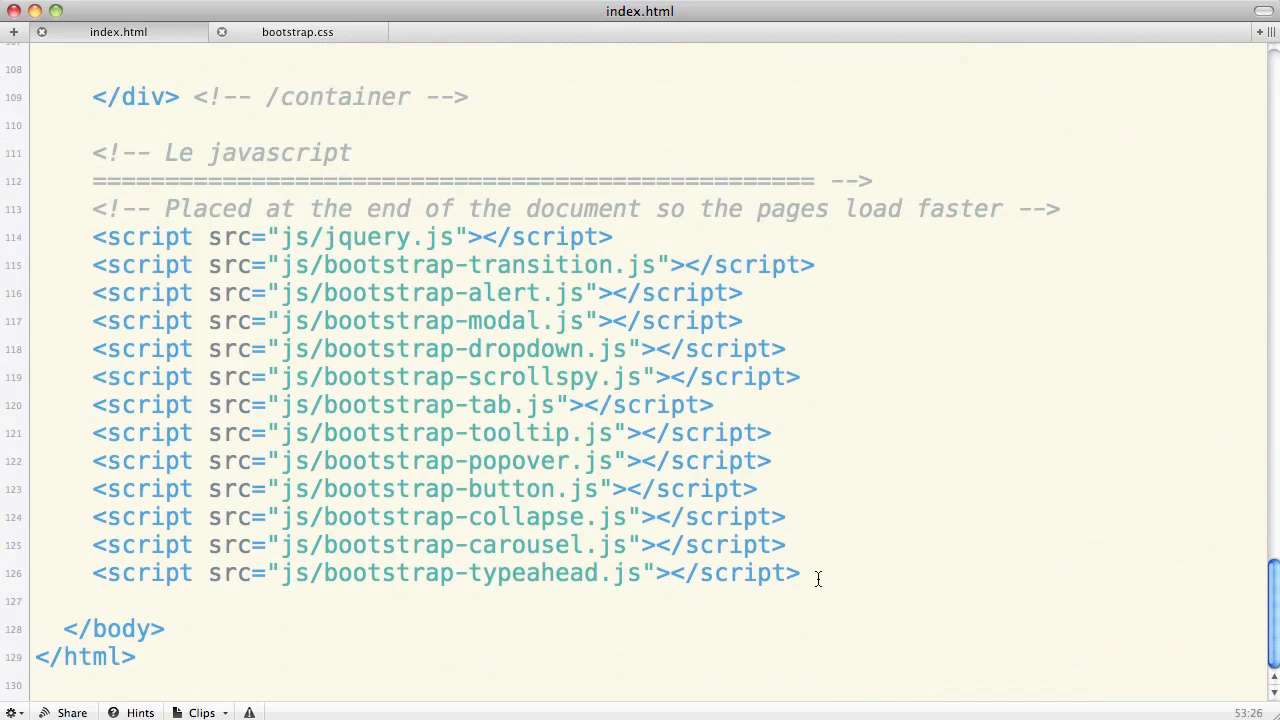
pyautogui.click(800, 573)
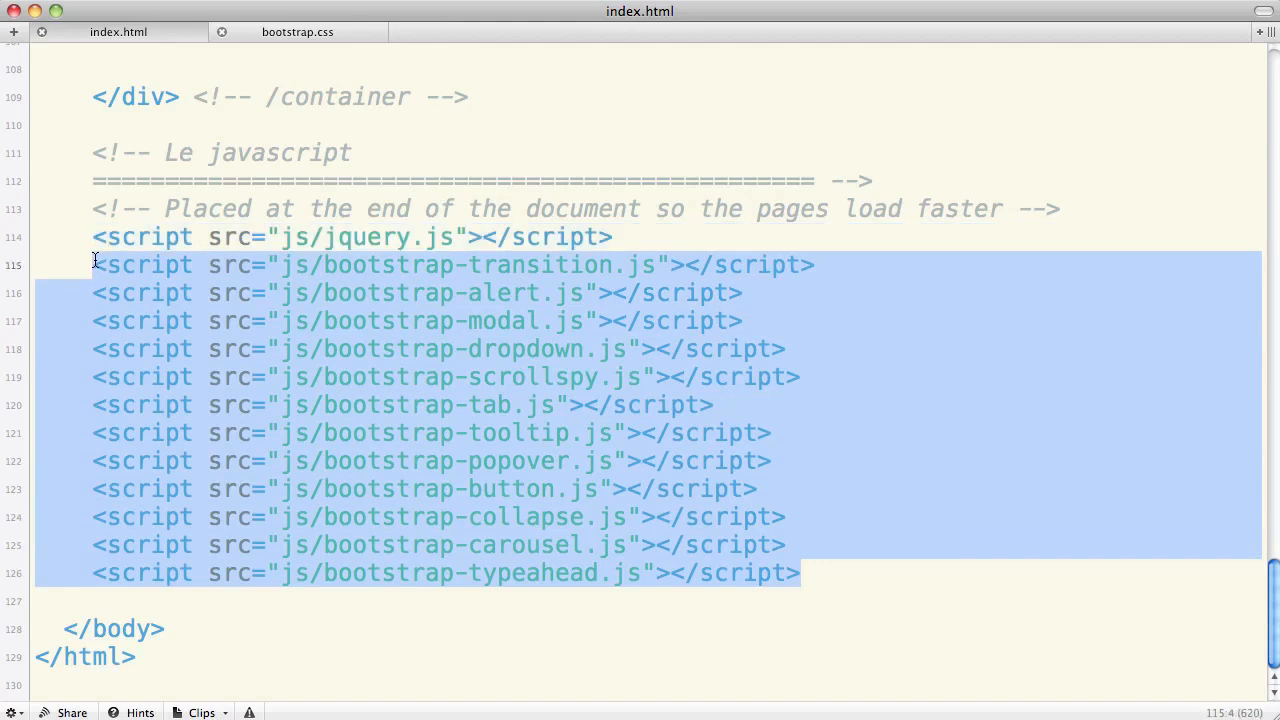
pyautogui.press('Delete')
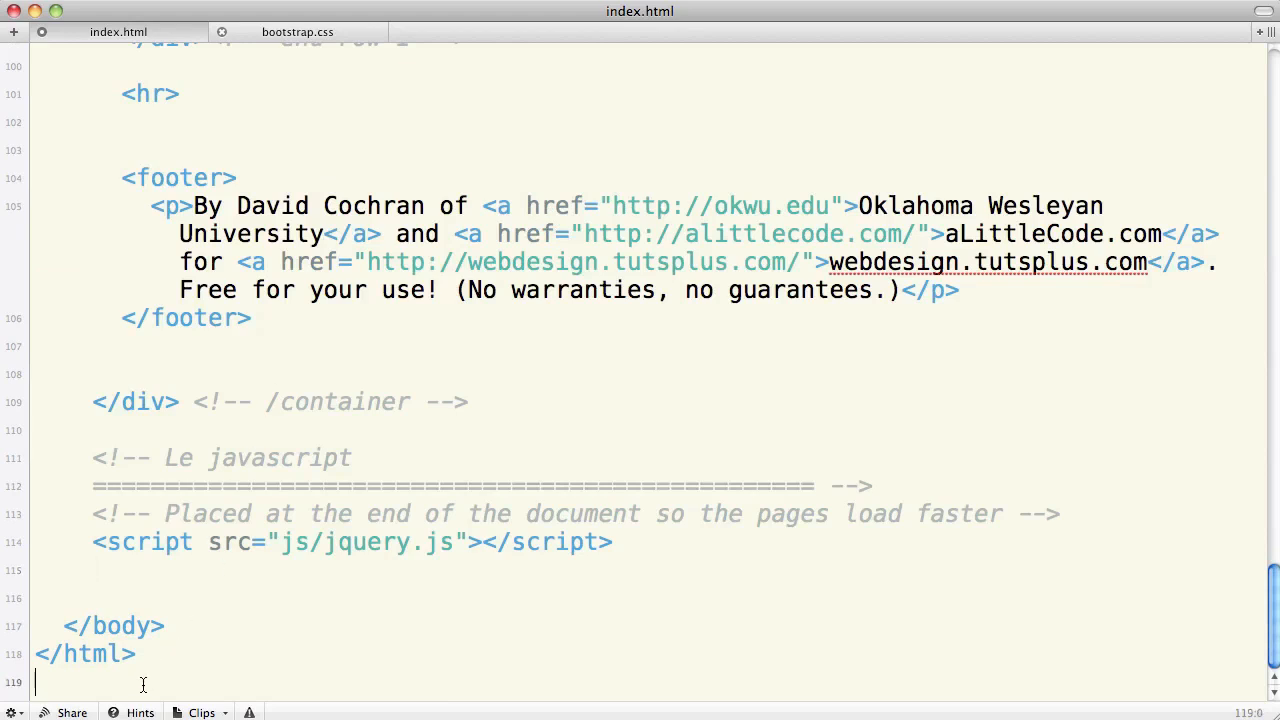
# - Select the 'jquery' name in the remaining script source and switch to the browser
pyautogui.scroll(-3)
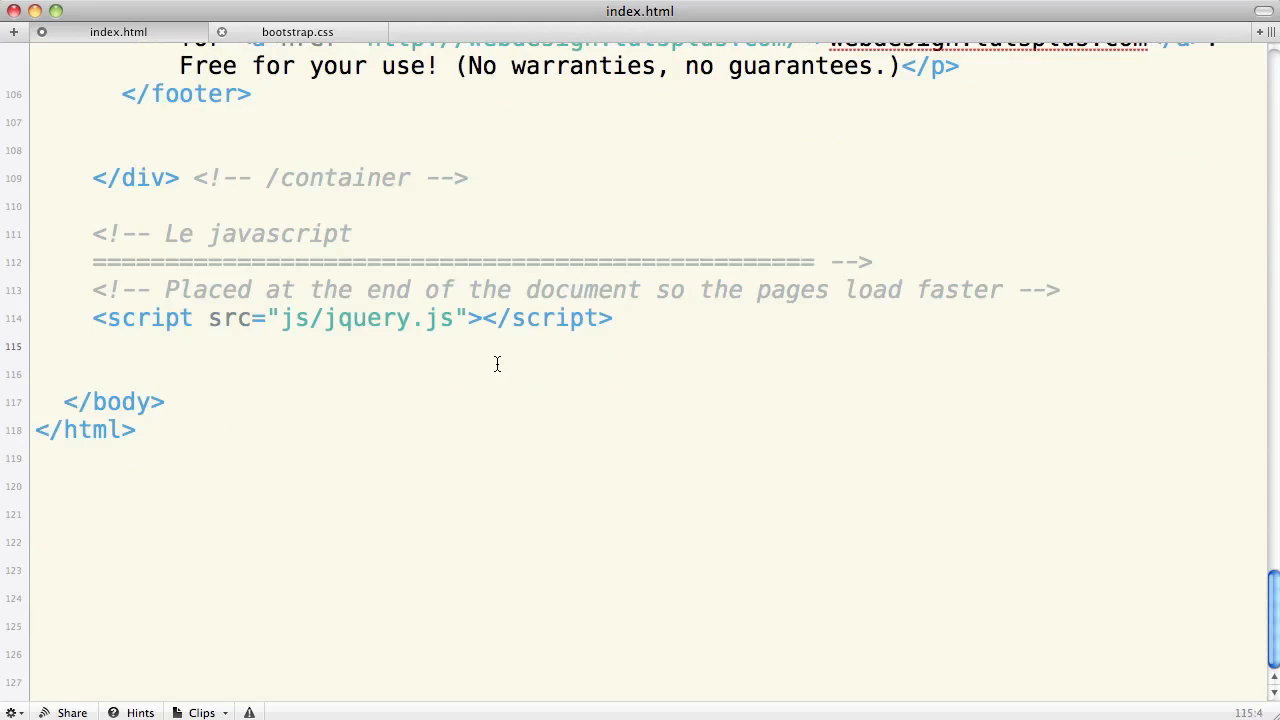
pyautogui.doubleClick(366, 318)
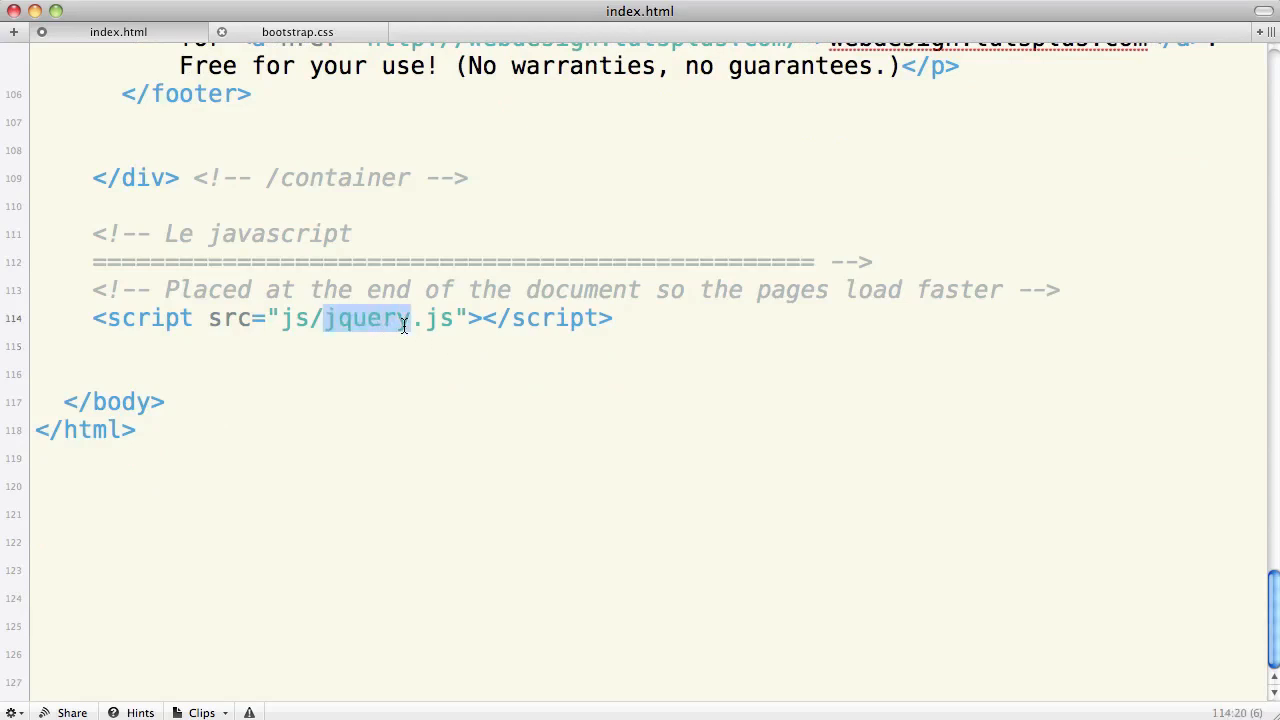
pyautogui.press('cmd+tab')
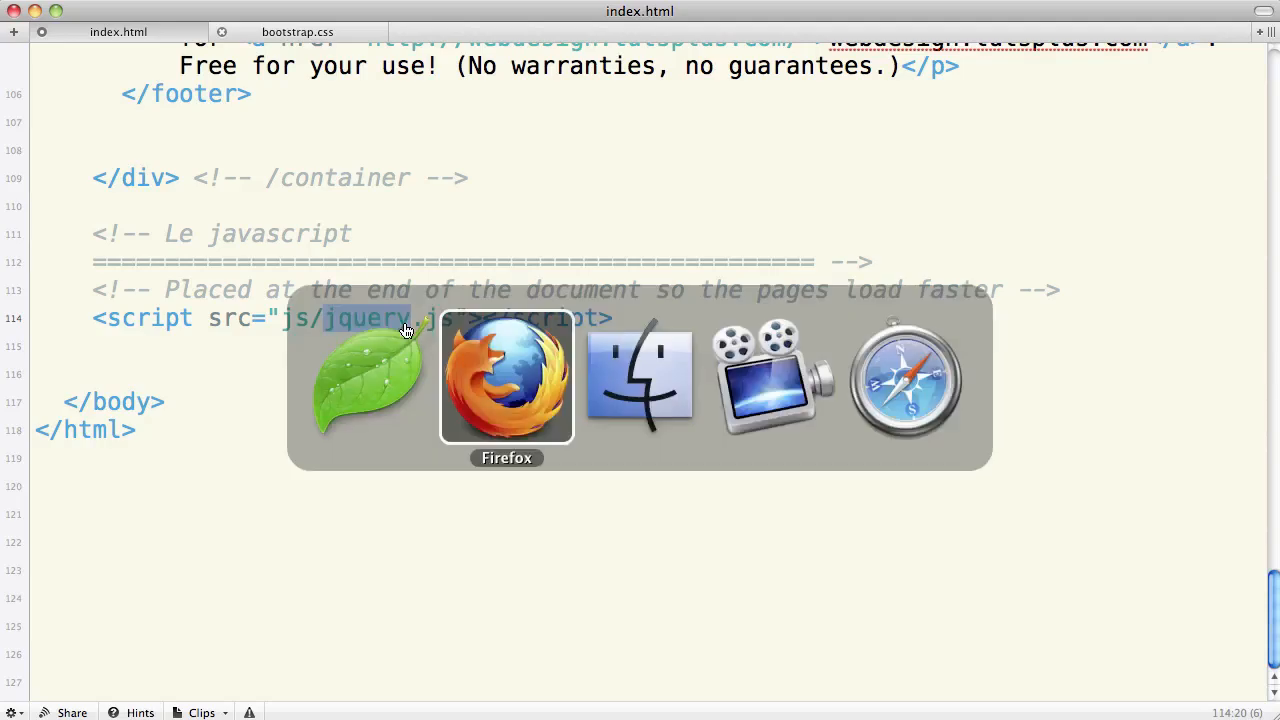
# - Save jquery-1.7.1.min.js from jquery.com's Production download into the site's js folder
pyautogui.click(504, 378)
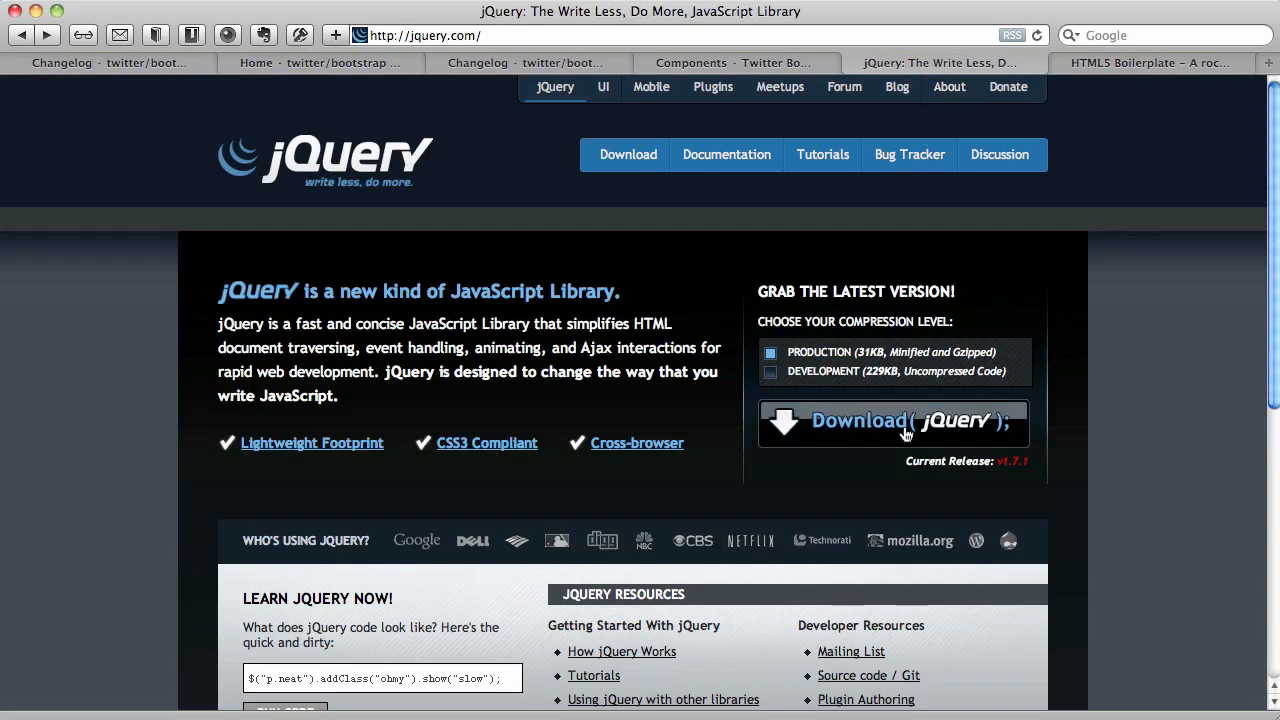
pyautogui.moveTo(757, 357)
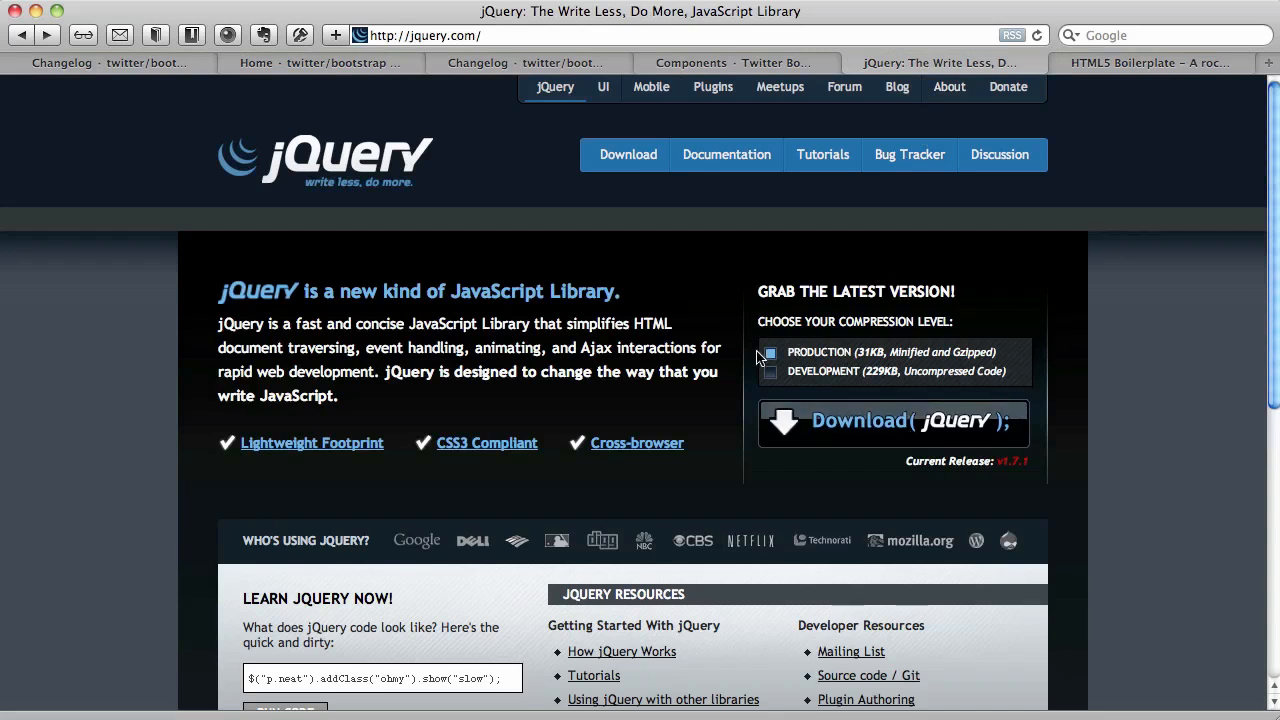
pyautogui.moveTo(870, 430)
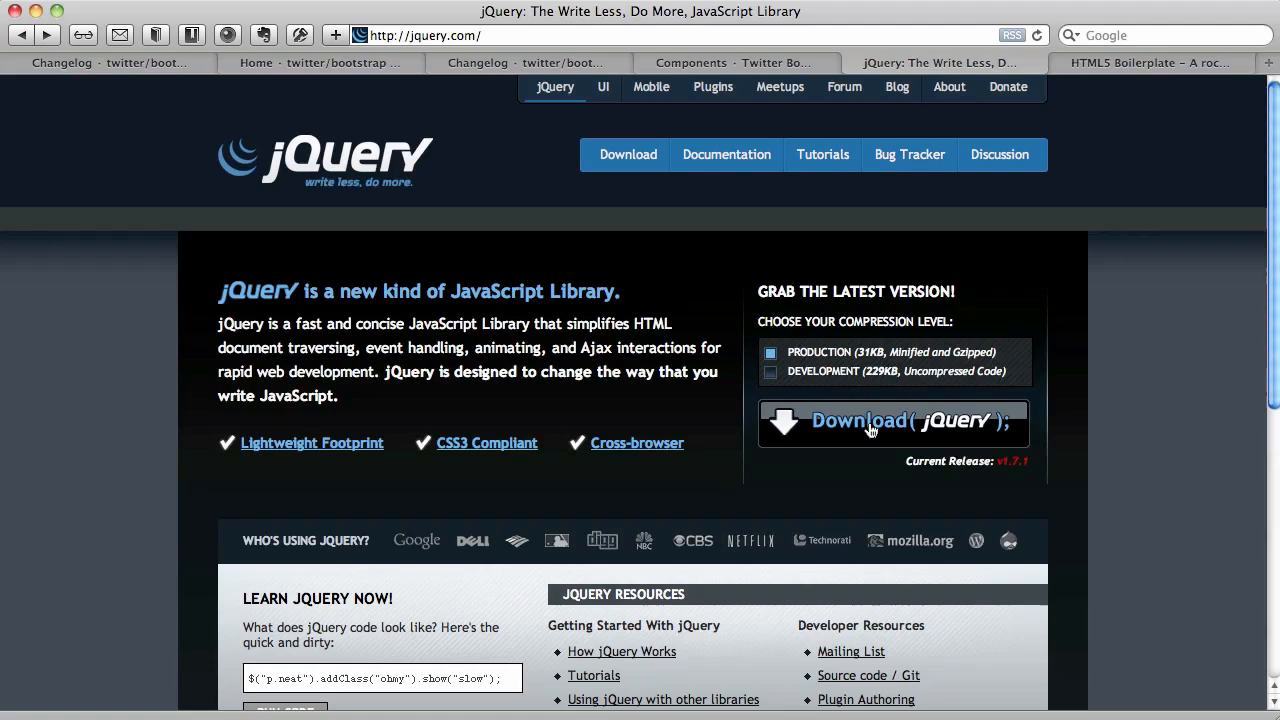
pyautogui.click(871, 422)
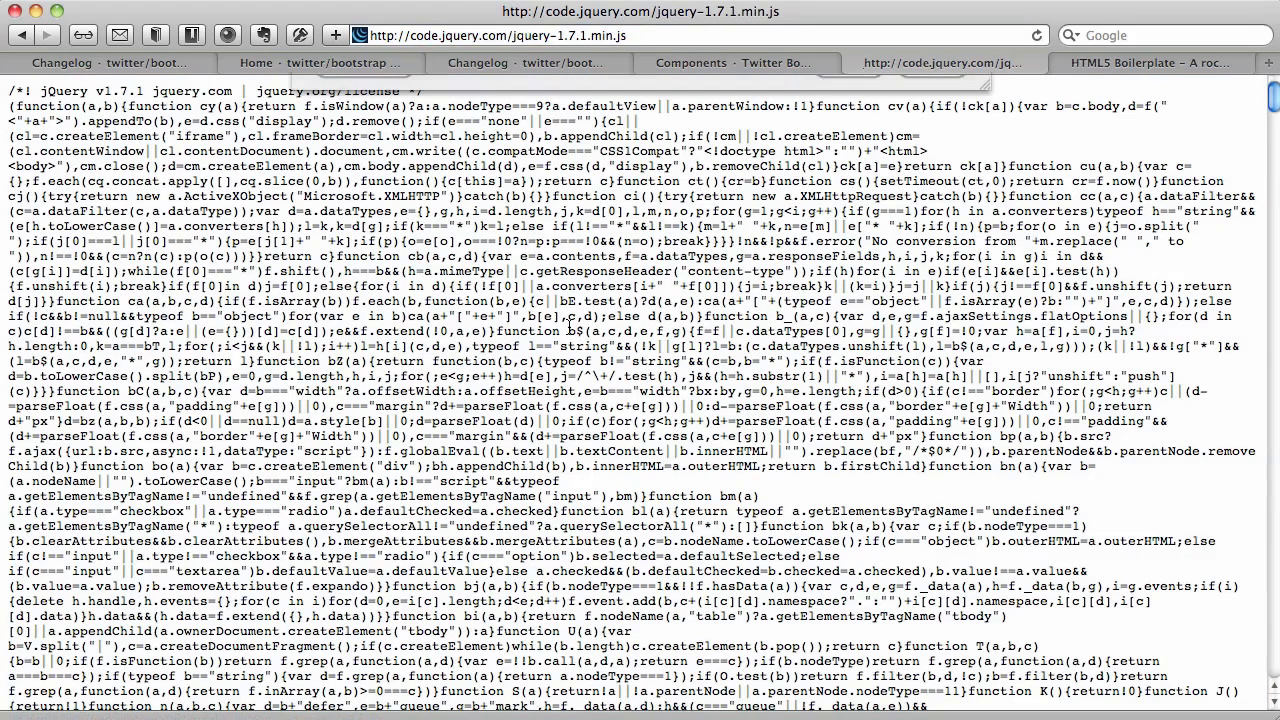
pyautogui.press('cmd+s')
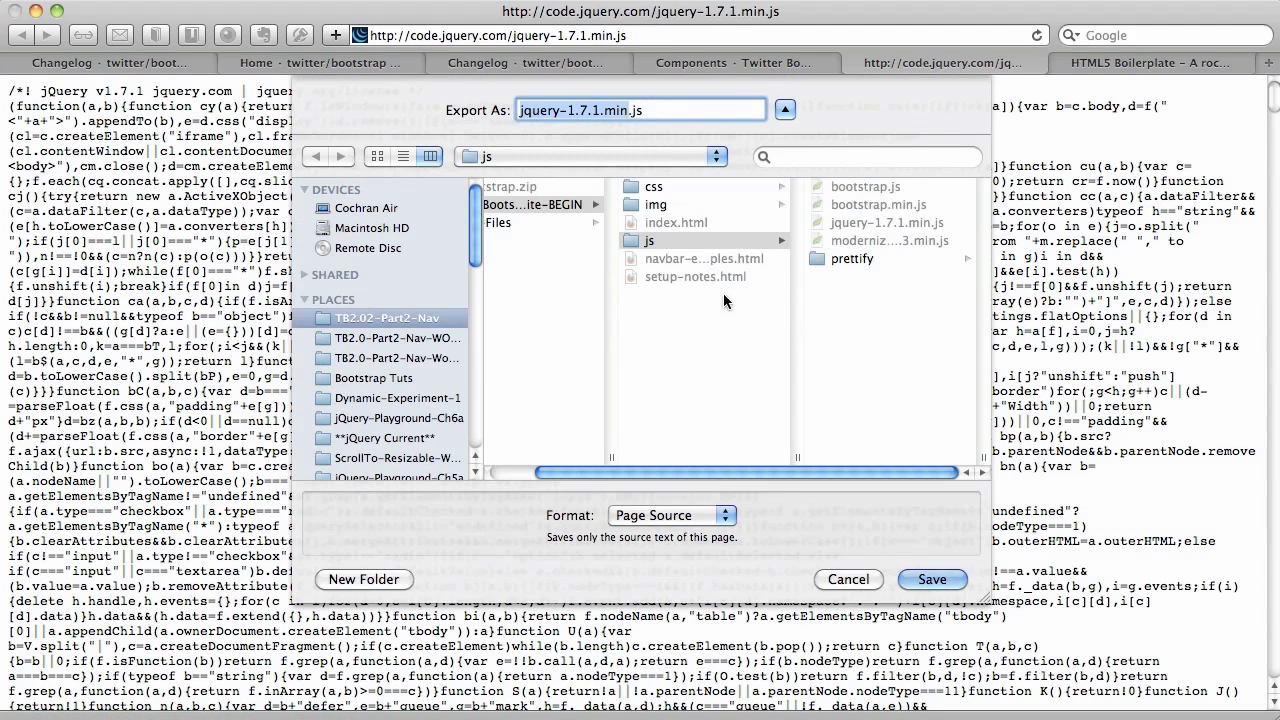
pyautogui.moveTo(842, 272)
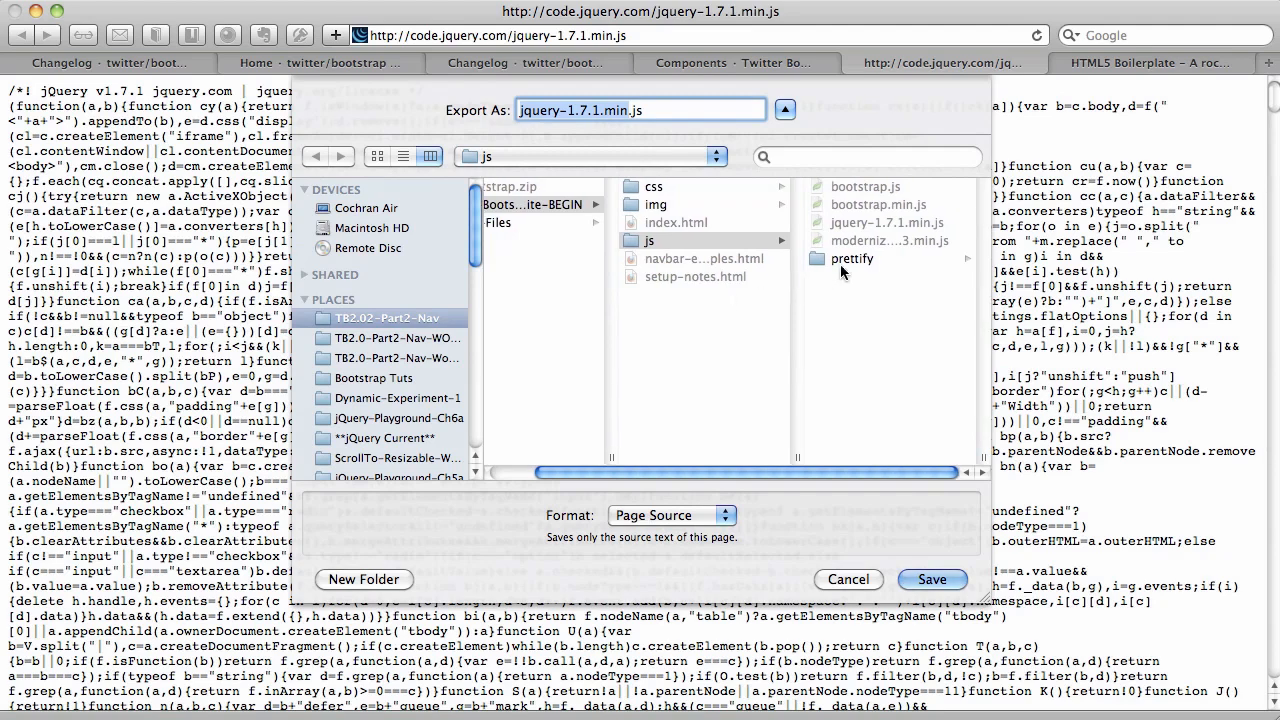
pyautogui.moveTo(878, 236)
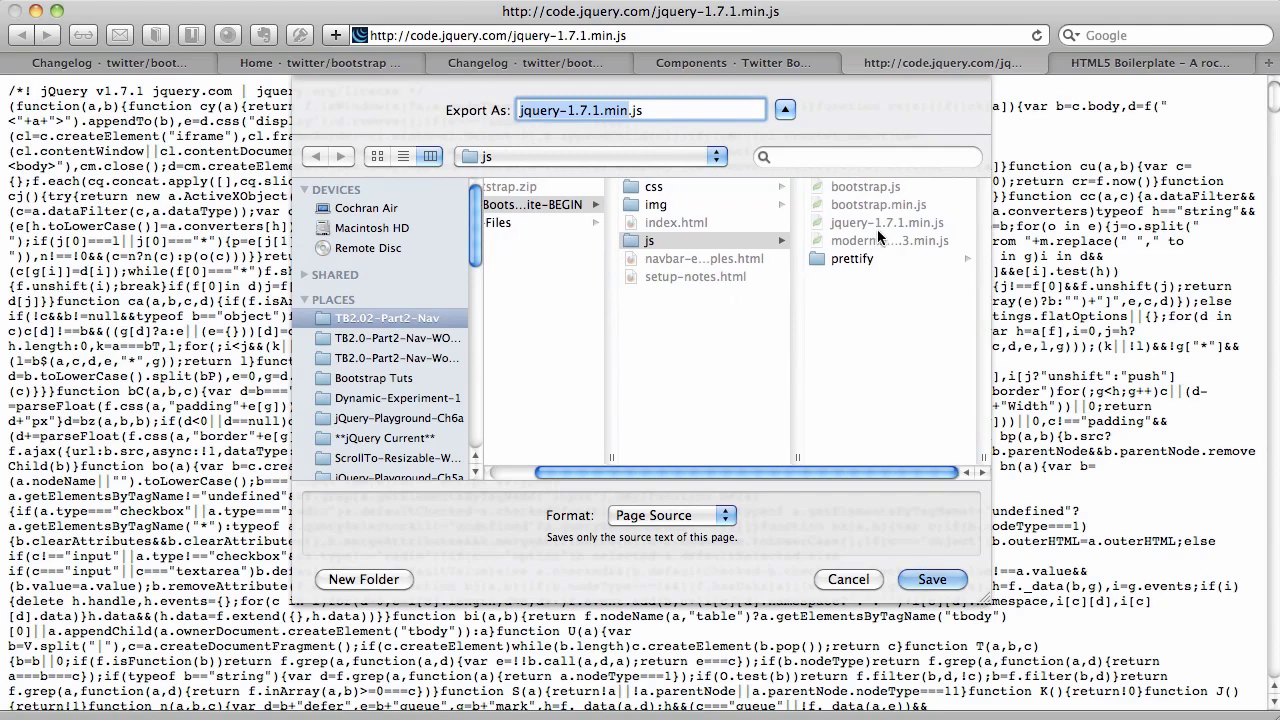
pyautogui.click(848, 579)
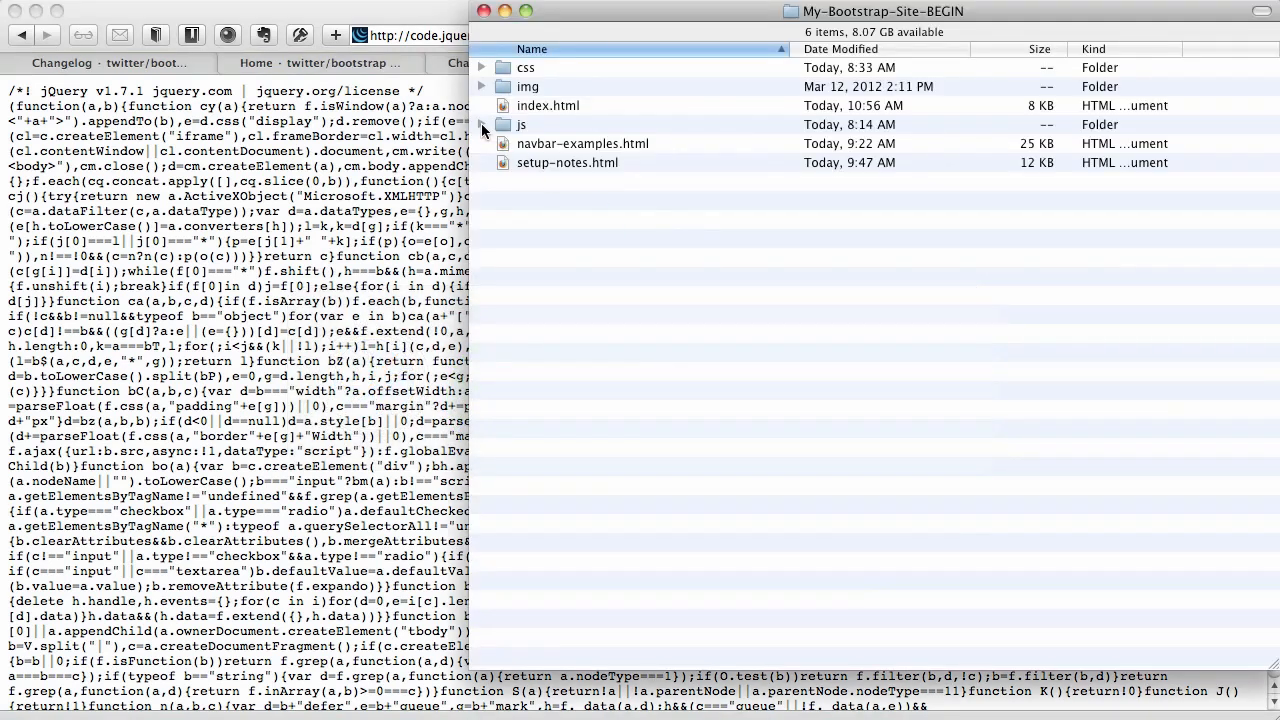
# - Expand the js folder and select jquery-1.7.1.min.js, opening its name for editing
pyautogui.click(482, 124)
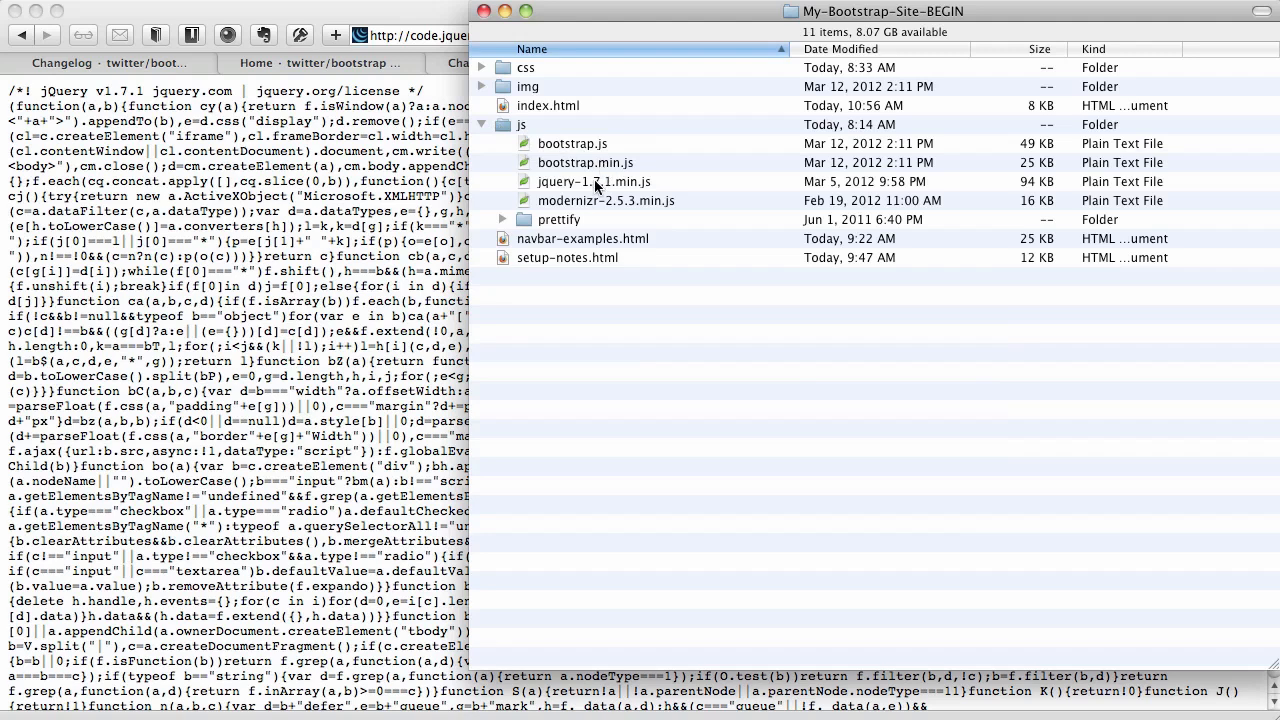
pyautogui.click(593, 181)
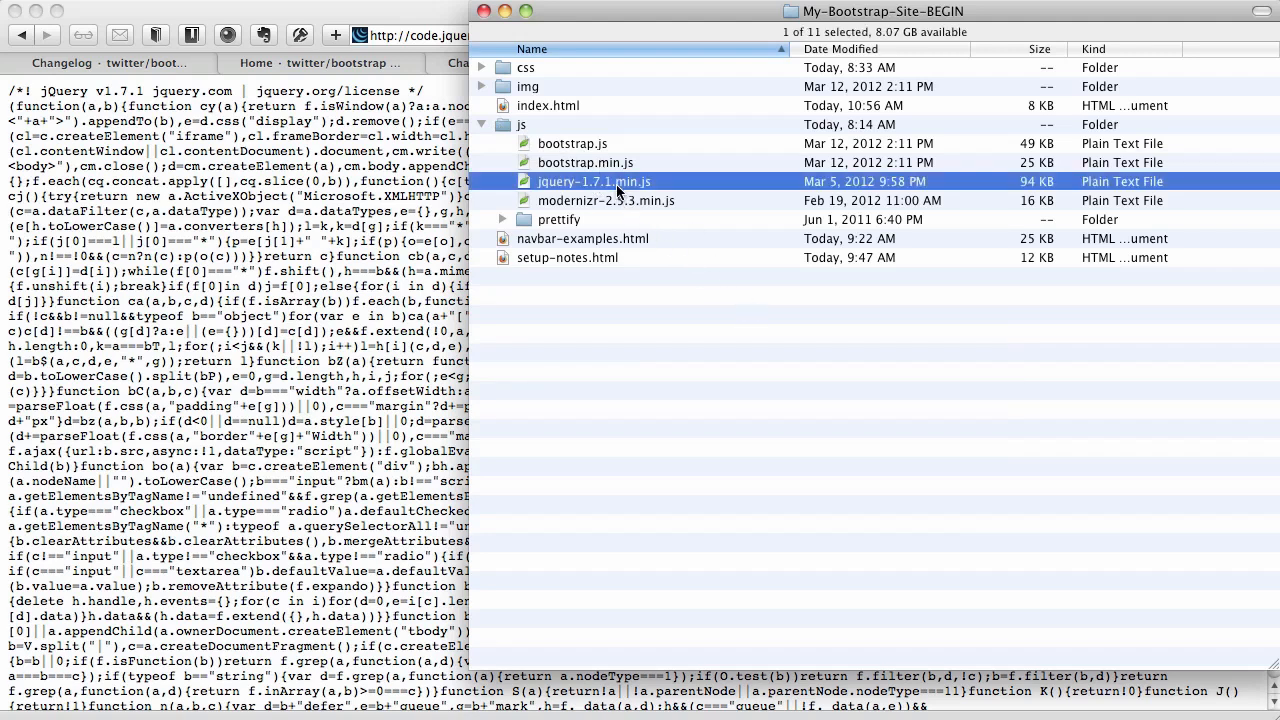
pyautogui.click(594, 181)
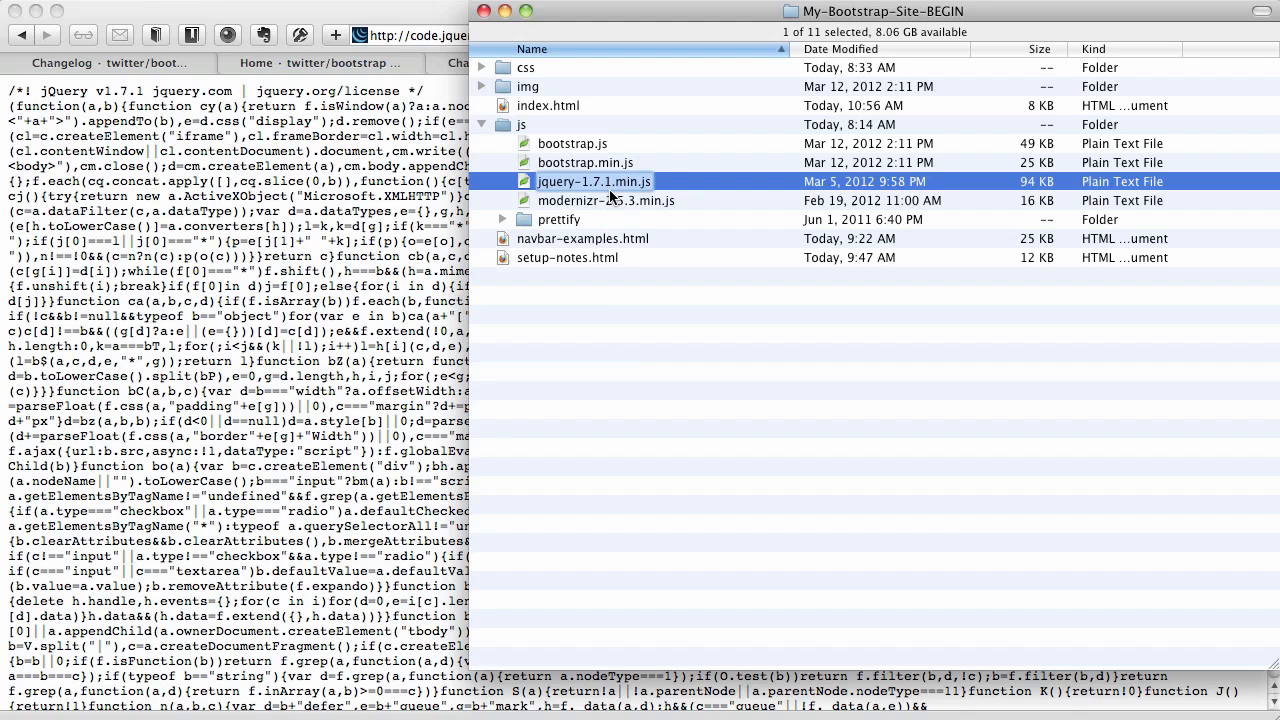
pyautogui.moveTo(592, 336)
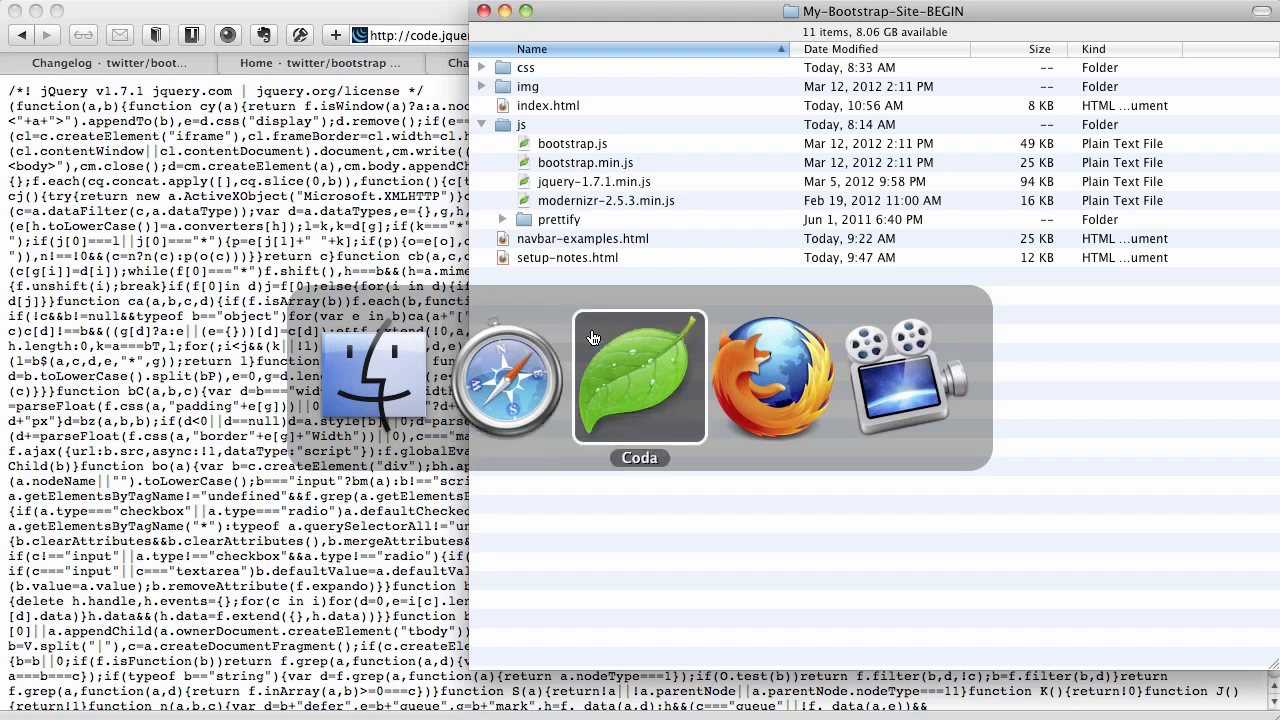
# - Change the script src to jquery-1.7.1.min.js and place the cursor on that line to duplicate it
pyautogui.click(639, 376)
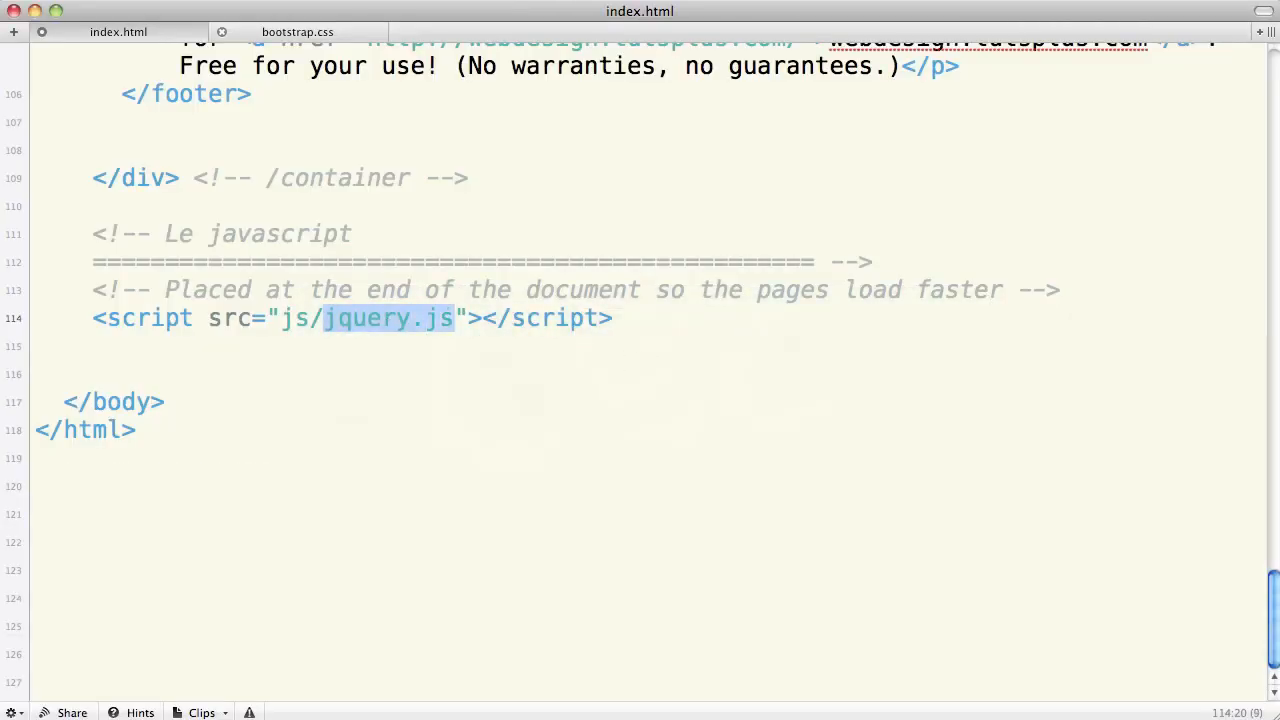
pyautogui.write('jquery-1.7.1.min.js')
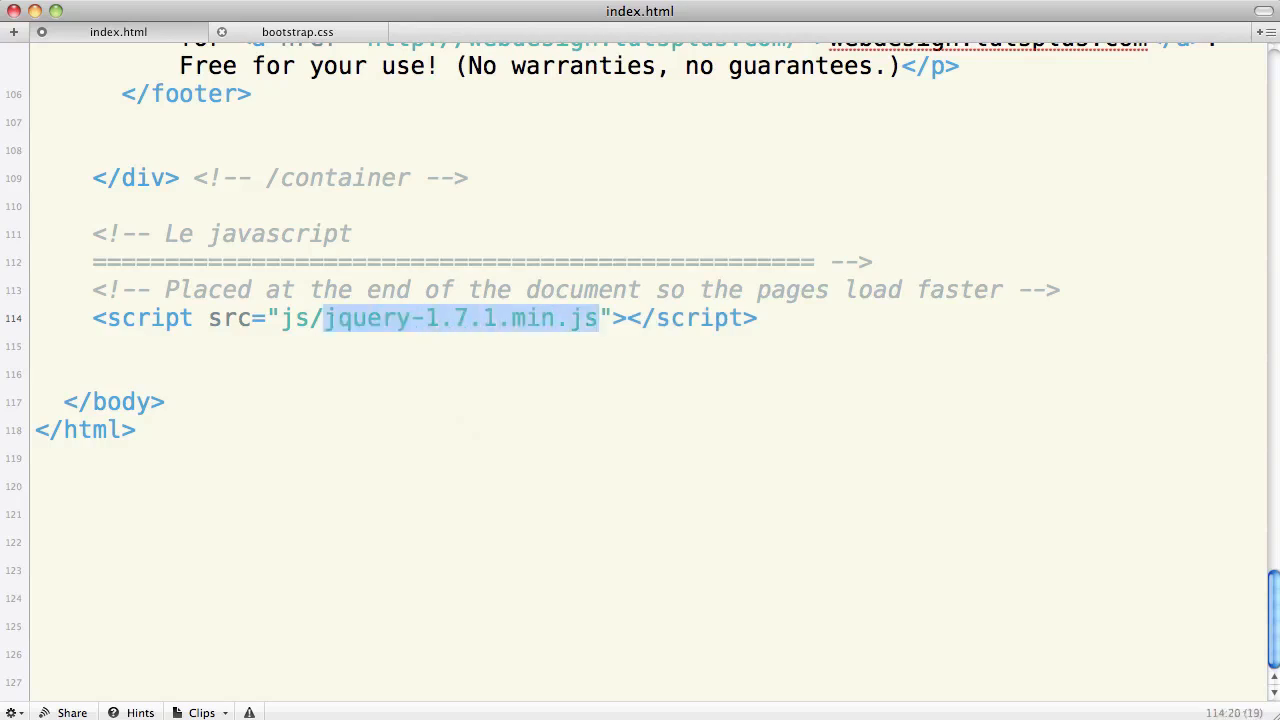
pyautogui.click(760, 318)
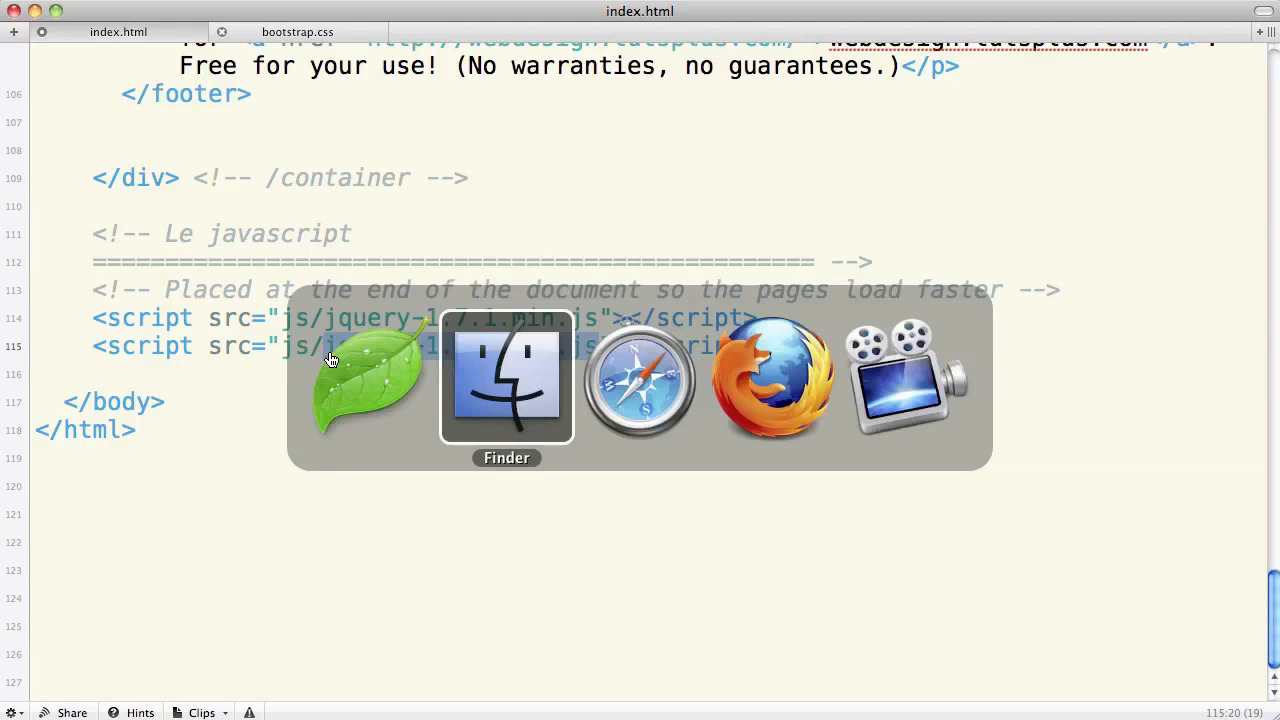
# - Bring the site folder listing with its js files forward beside index.html
pyautogui.click(505, 379)
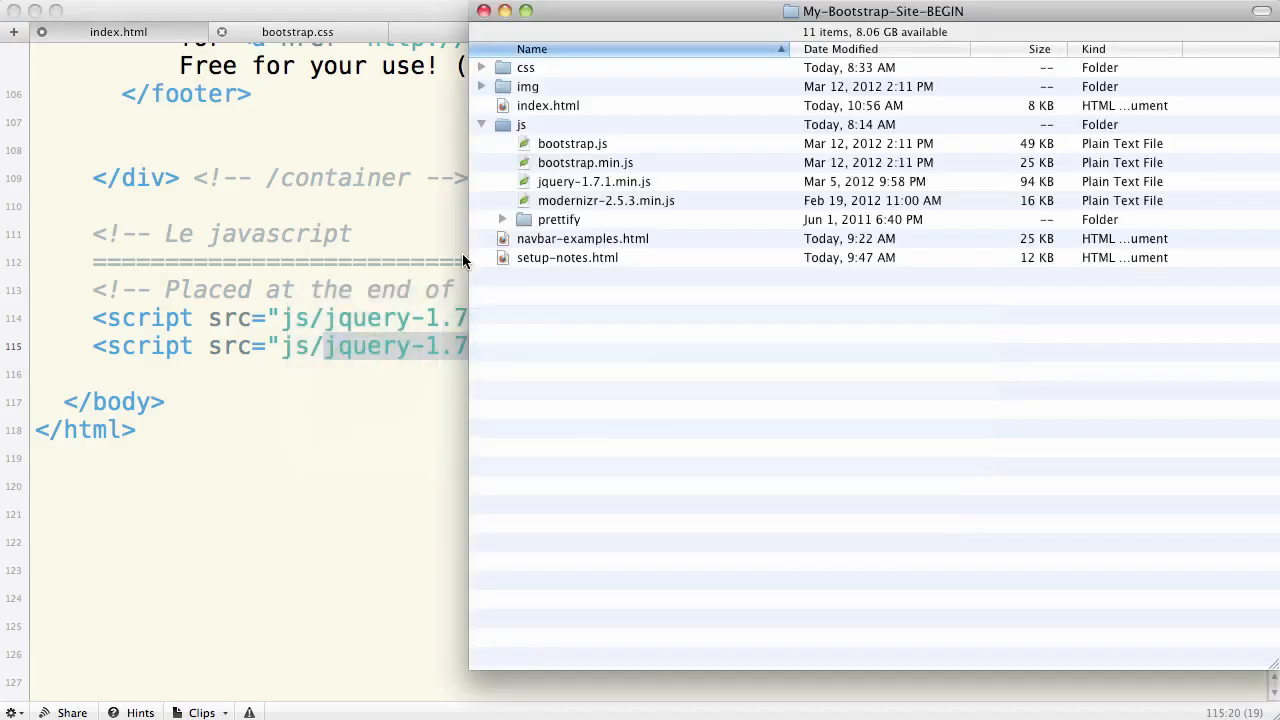
pyautogui.click(585, 162)
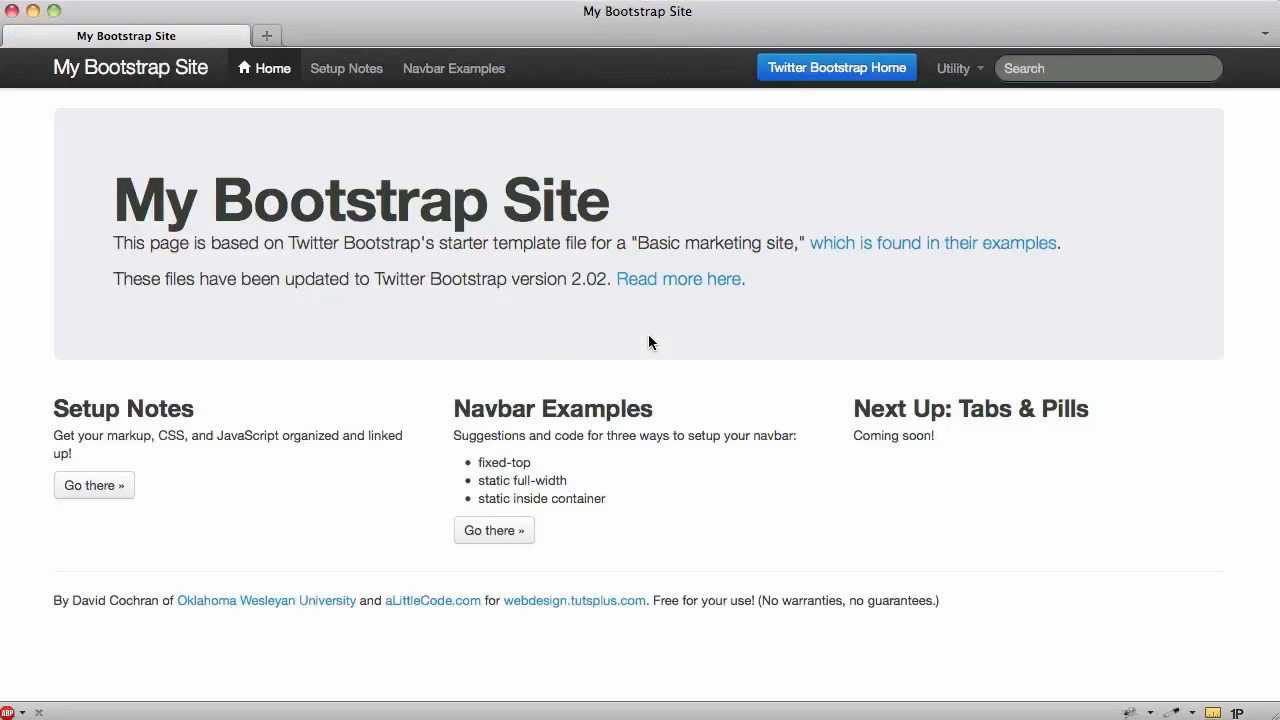
pyautogui.moveTo(962, 85)
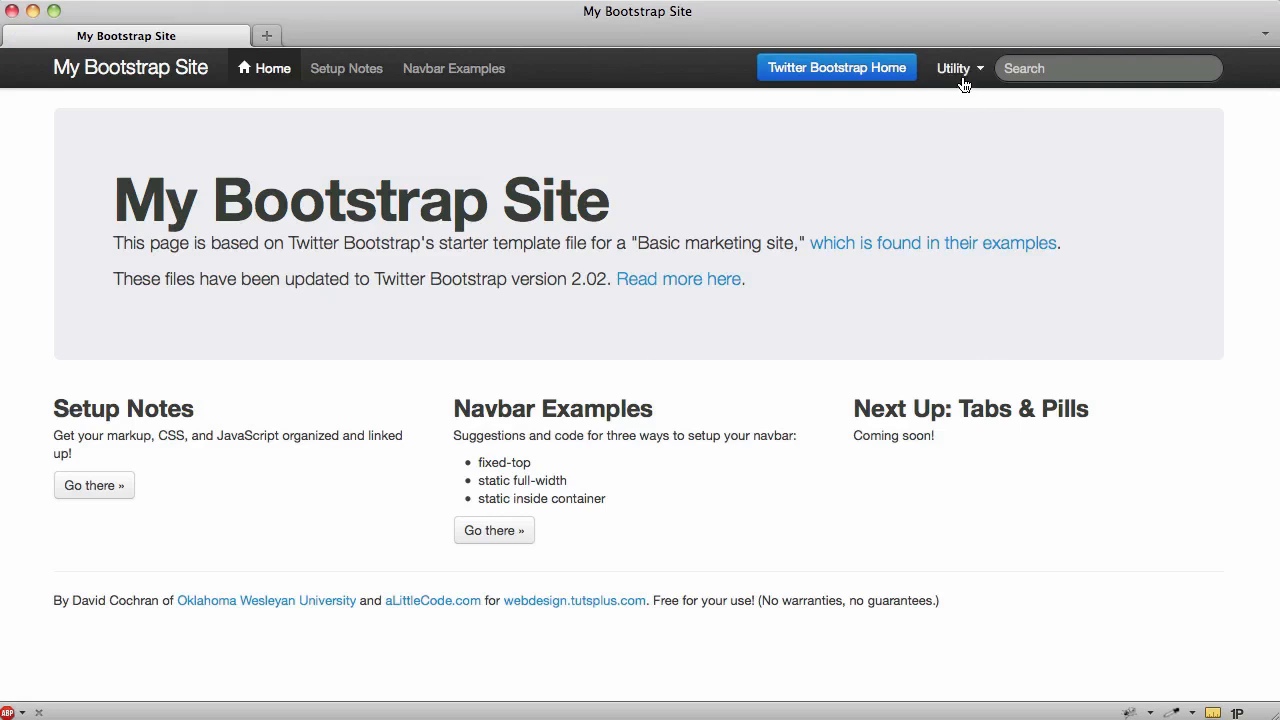
# - Open the navbar's Utility dropdown to reveal Link 1, Link 2 and Link 3
pyautogui.click(955, 68)
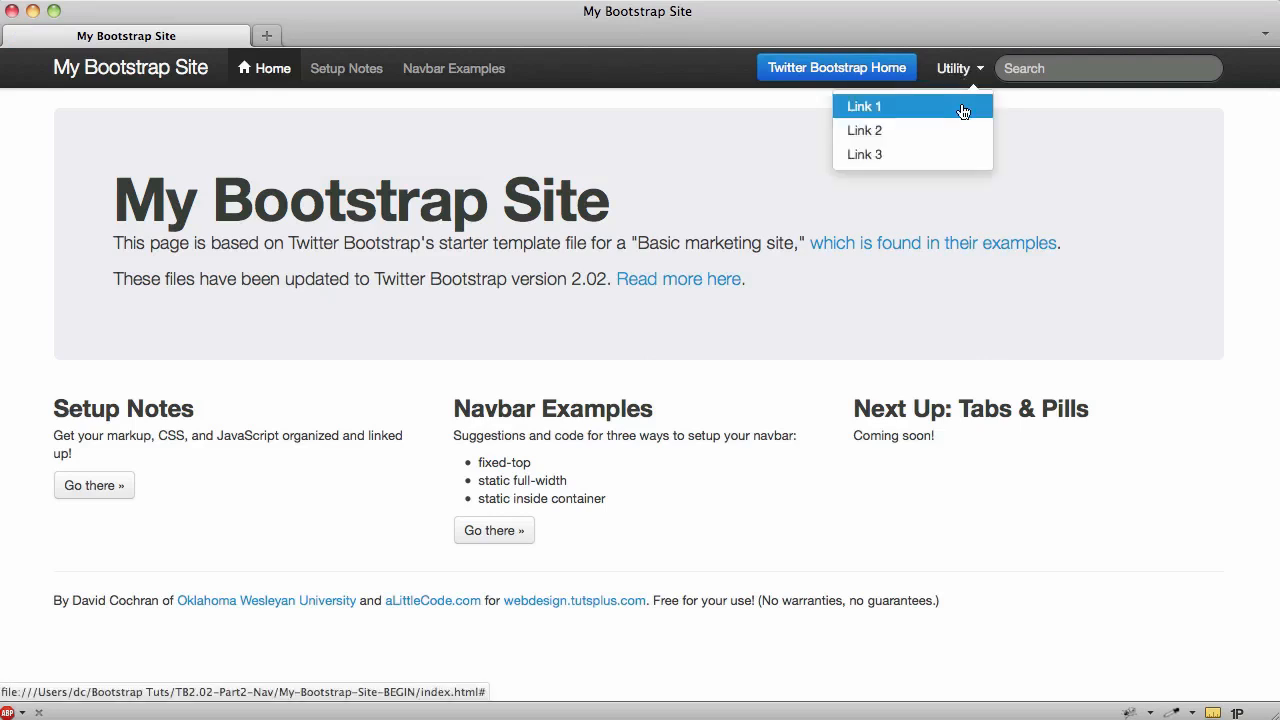
pyautogui.moveTo(952, 104)
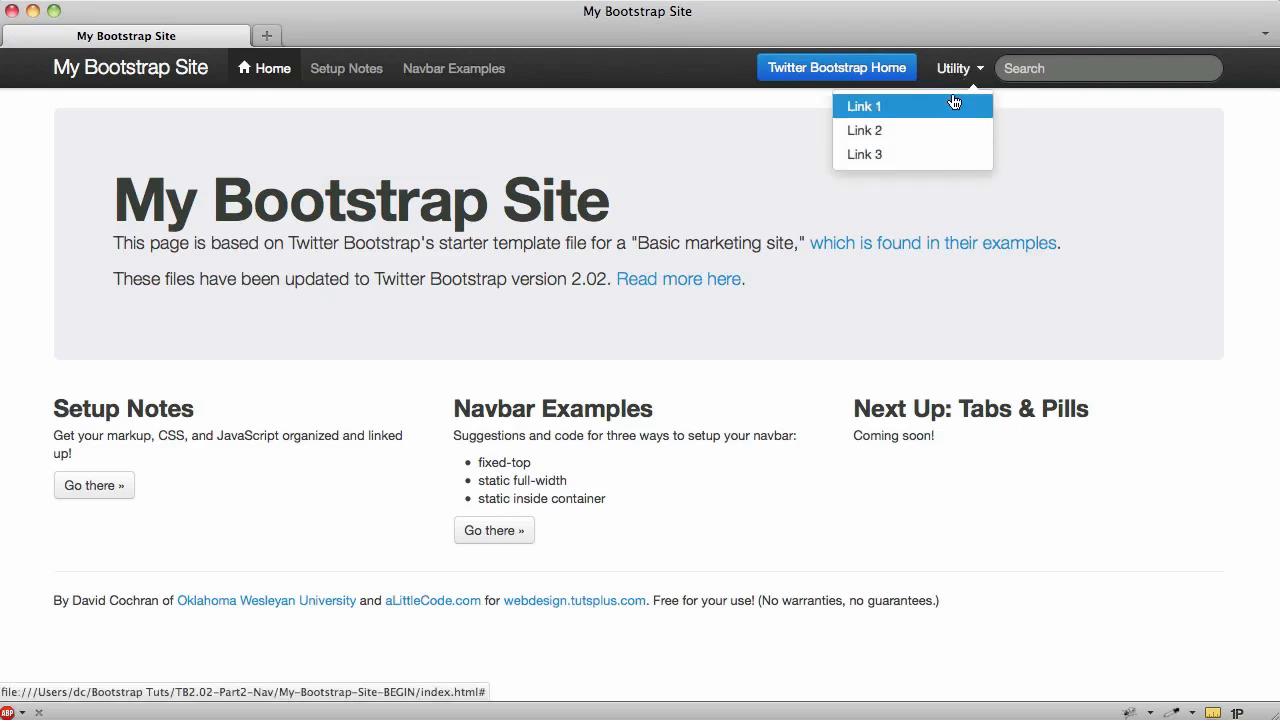
pyautogui.moveTo(952, 155)
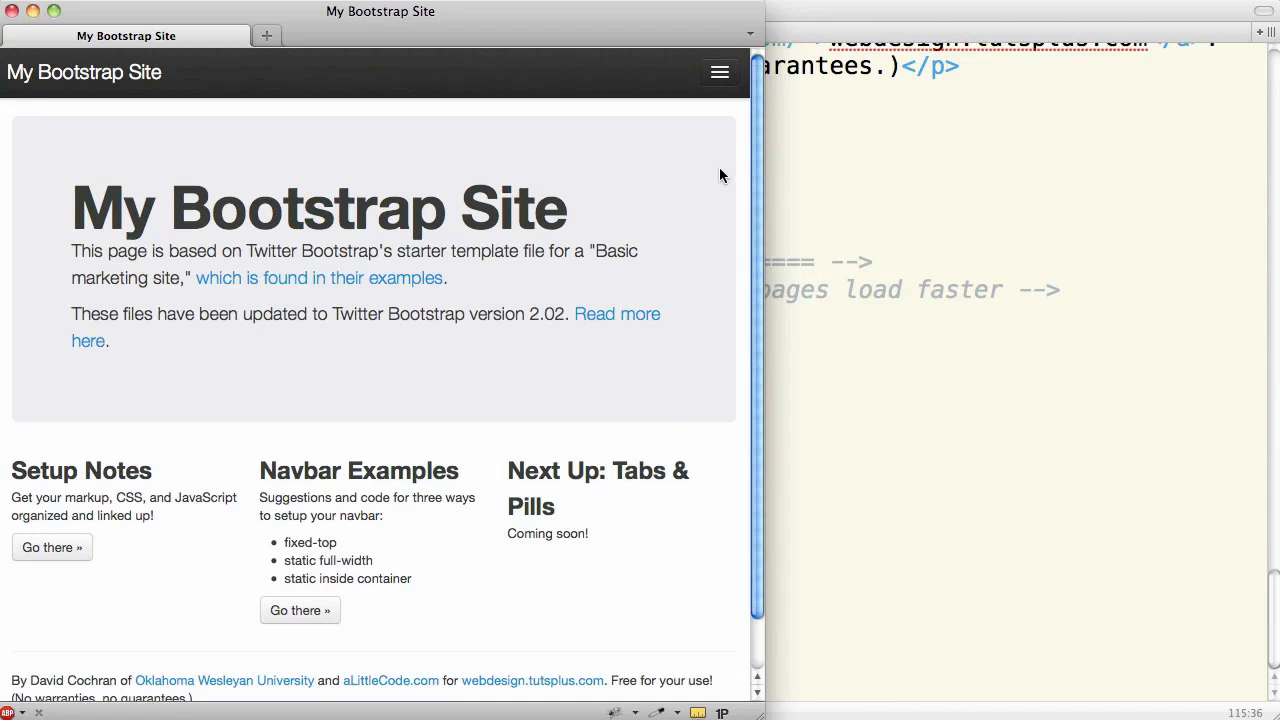
# - Maximize the Firefox window so the collapsed navbar expands to full navigation
pyautogui.click(719, 72)
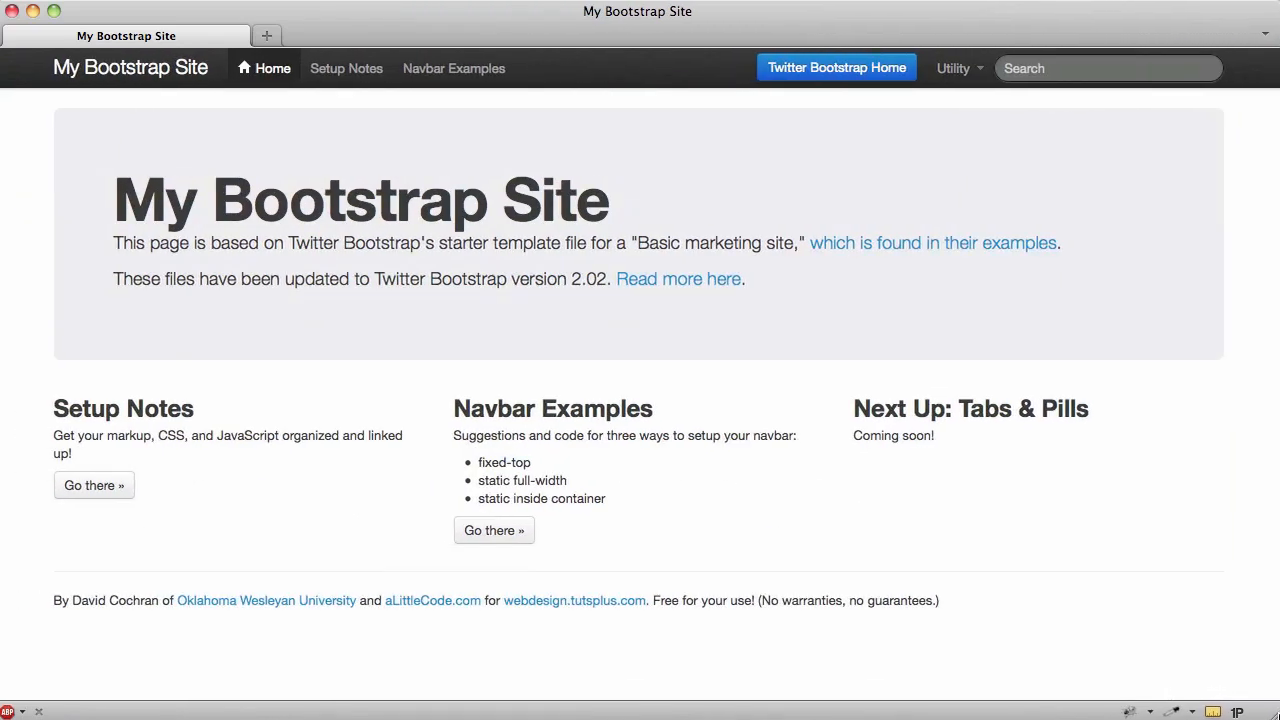
# - Open Setup Notes and scroll down to the JavaScript Setup section and its script example
pyautogui.click(346, 68)
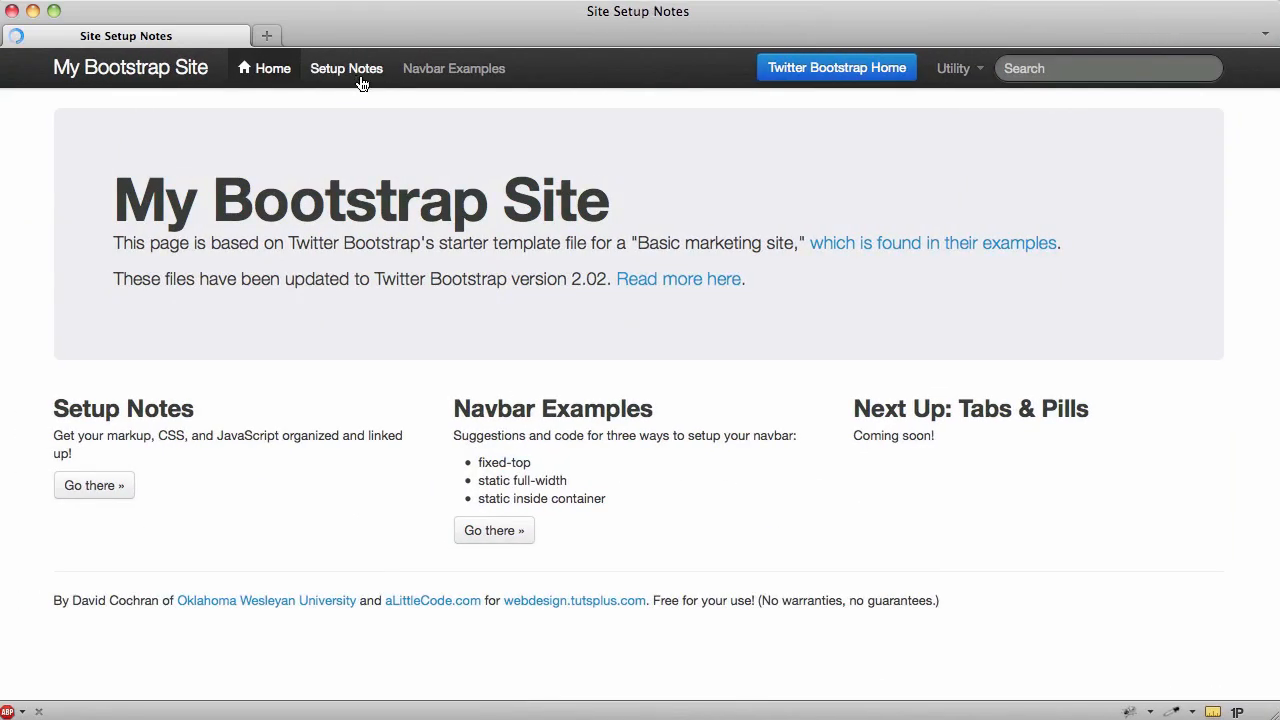
pyautogui.click(346, 68)
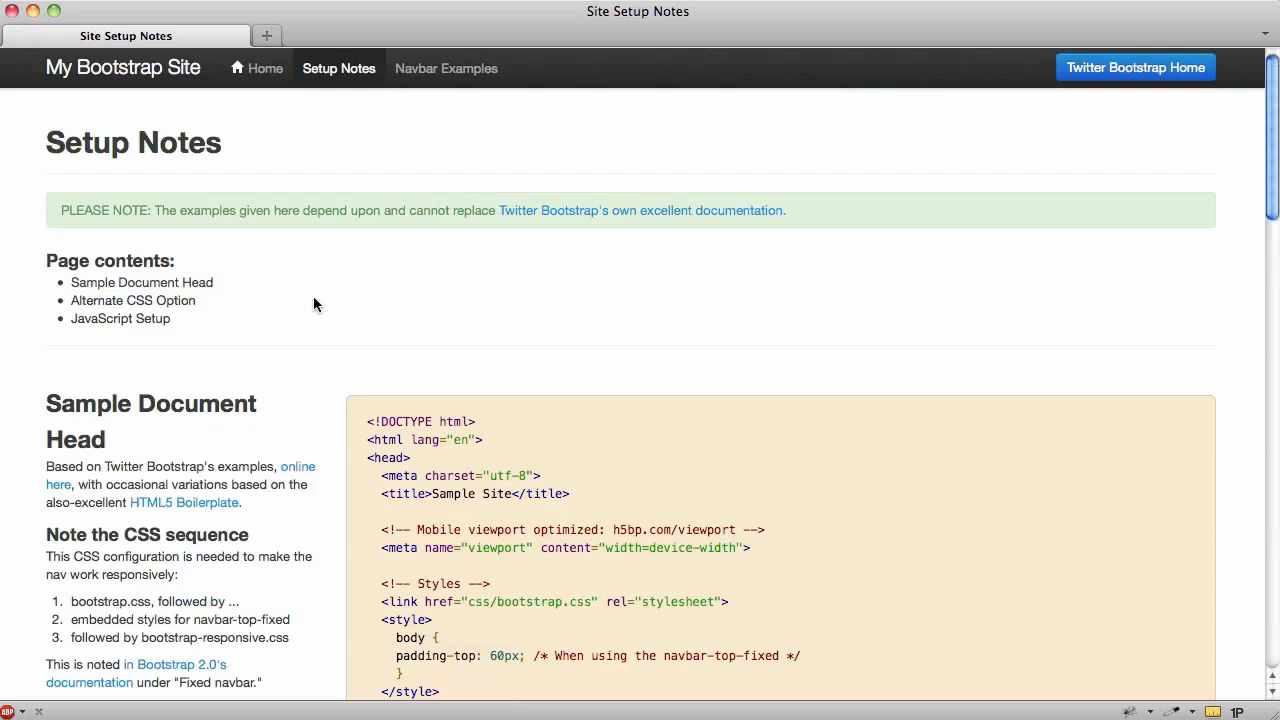
pyautogui.scroll(-3)
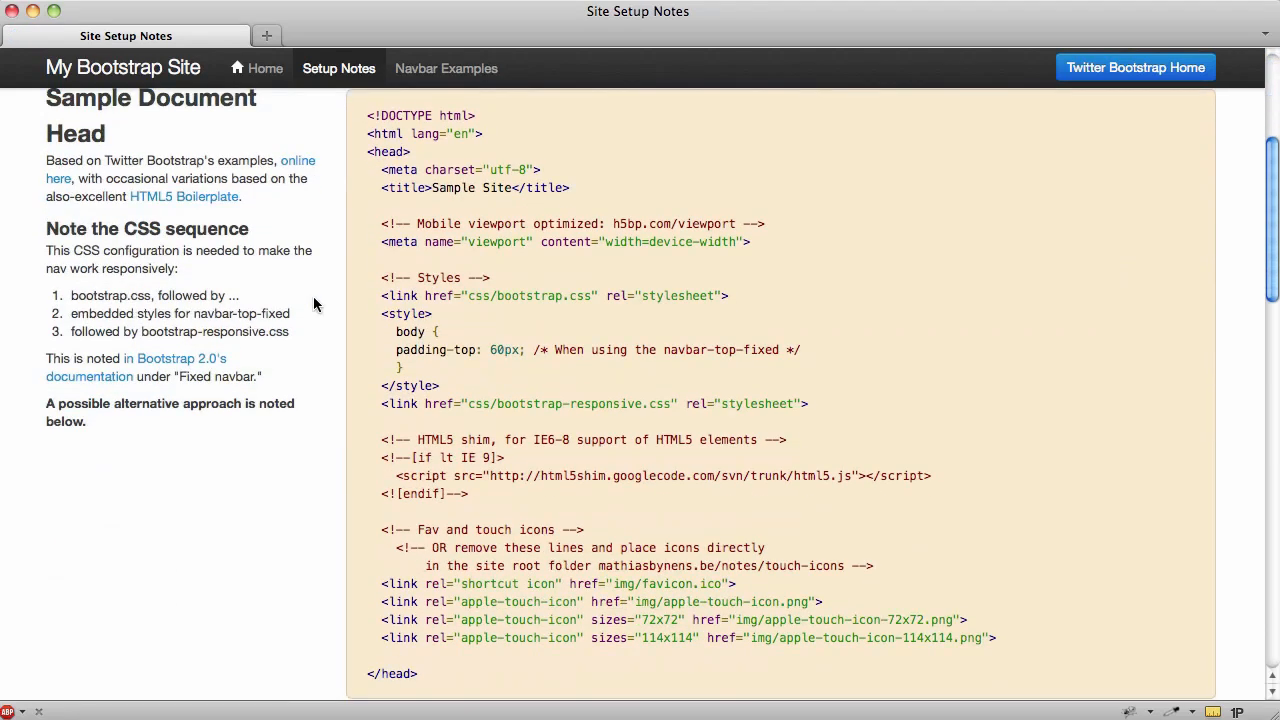
pyautogui.scroll(-3)
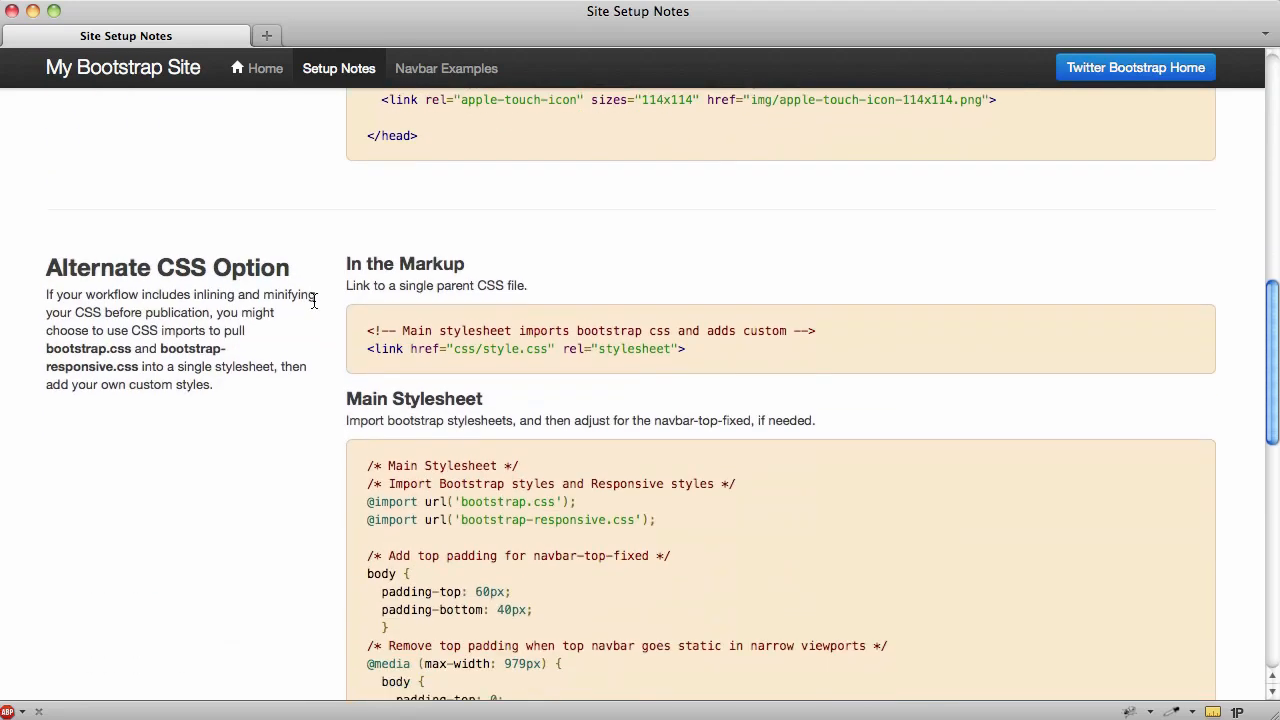
pyautogui.scroll(-3)
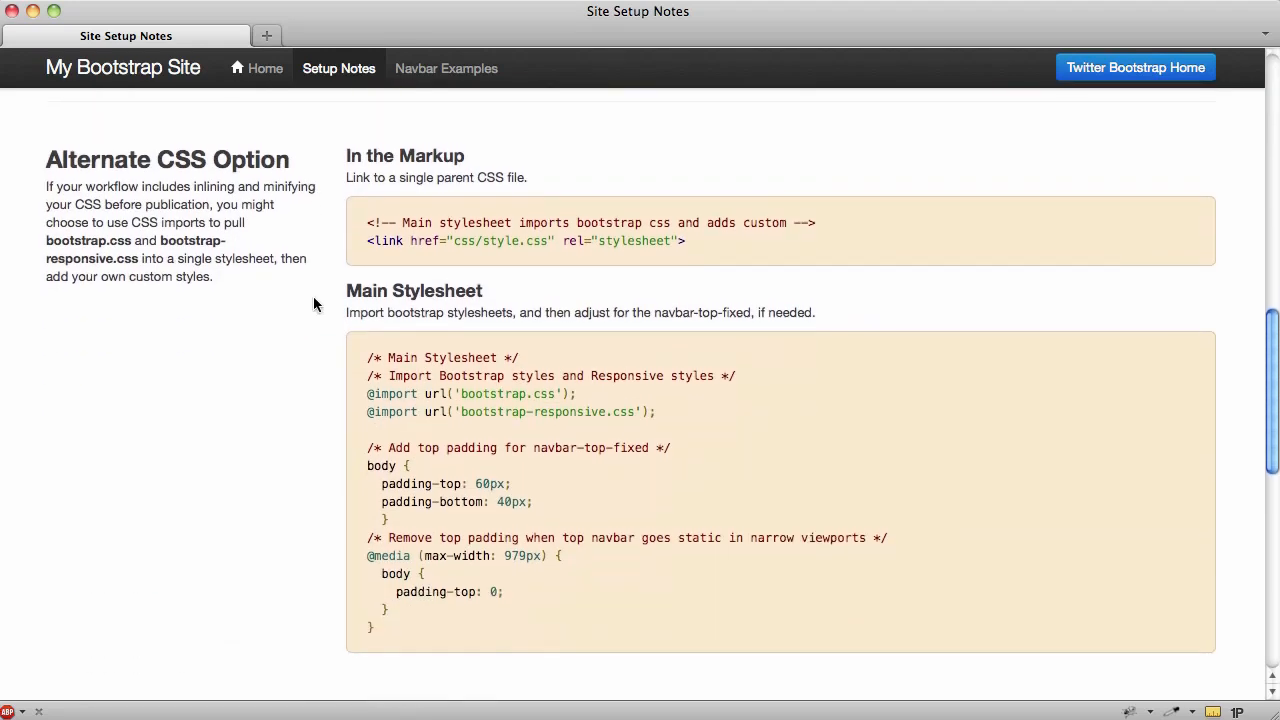
pyautogui.moveTo(538, 433)
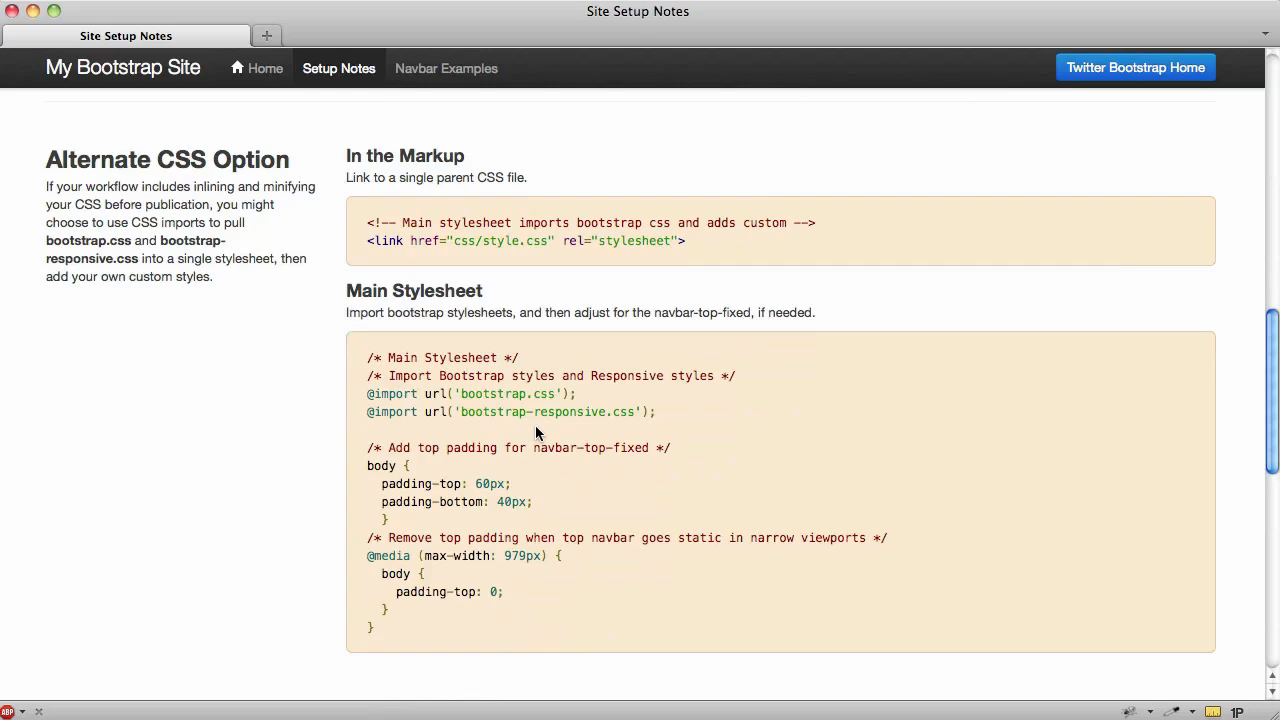
pyautogui.scroll(-3)
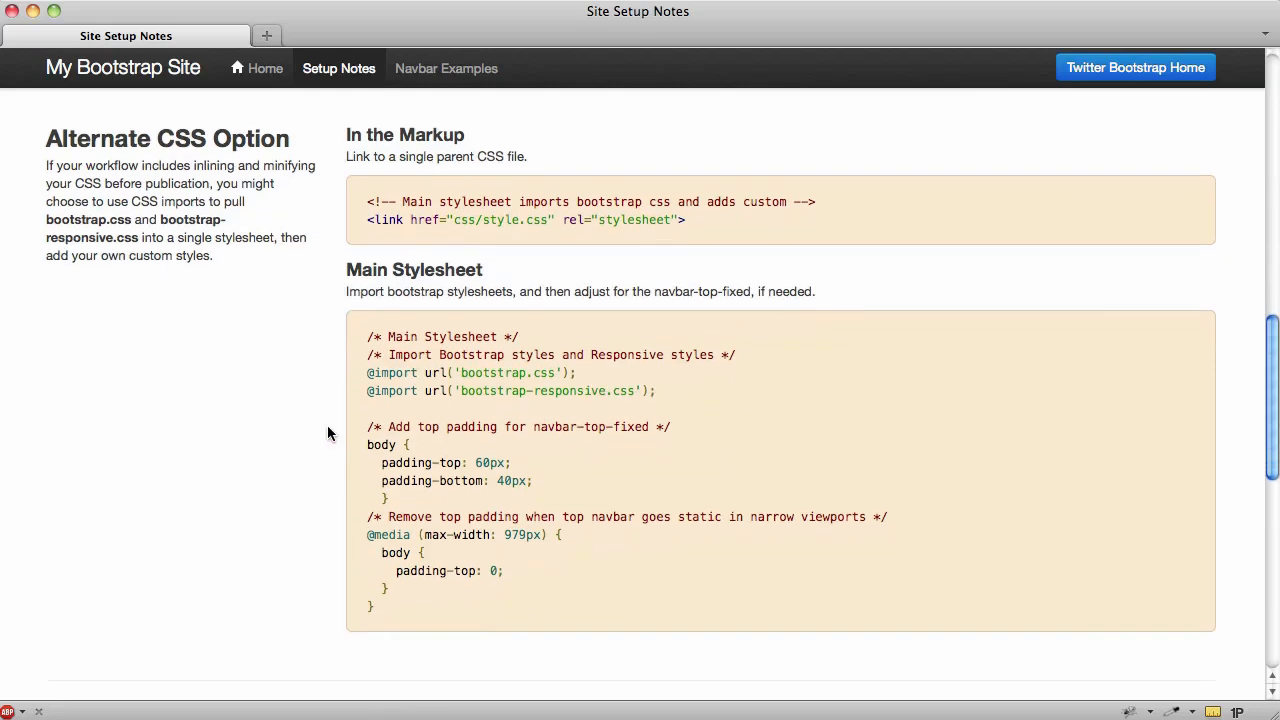
pyautogui.scroll(-3)
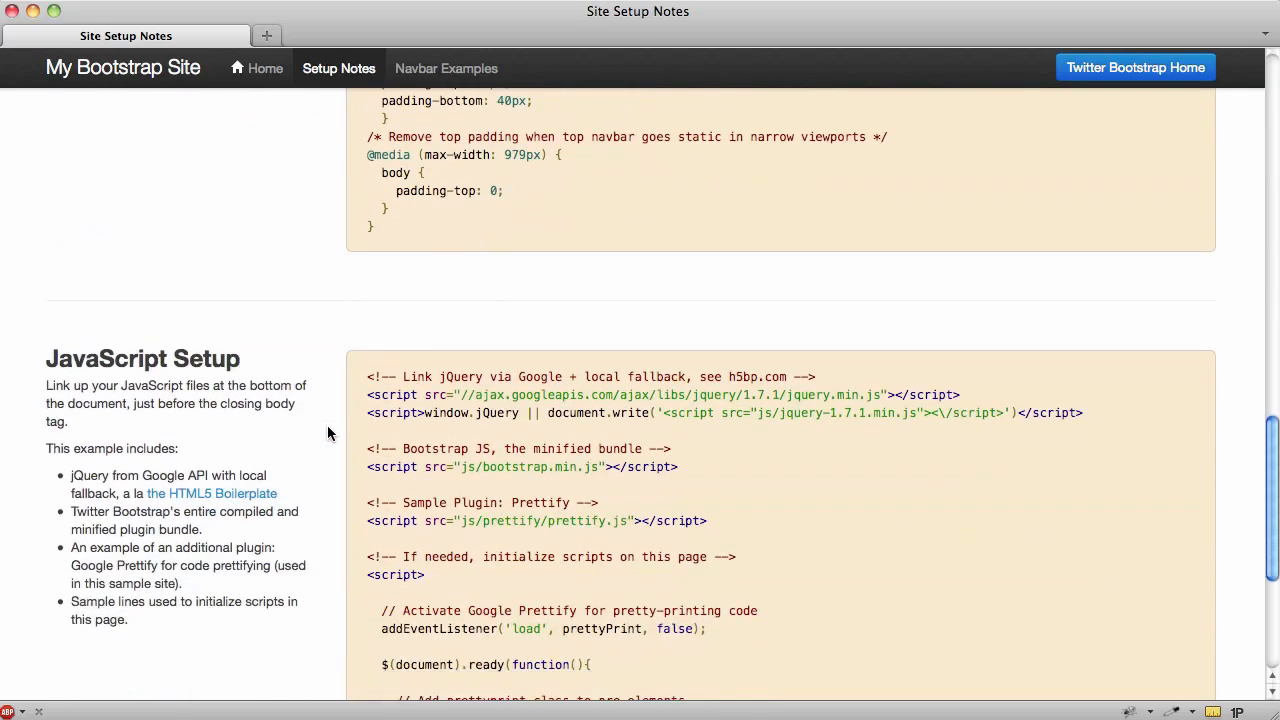
pyautogui.scroll(-3)
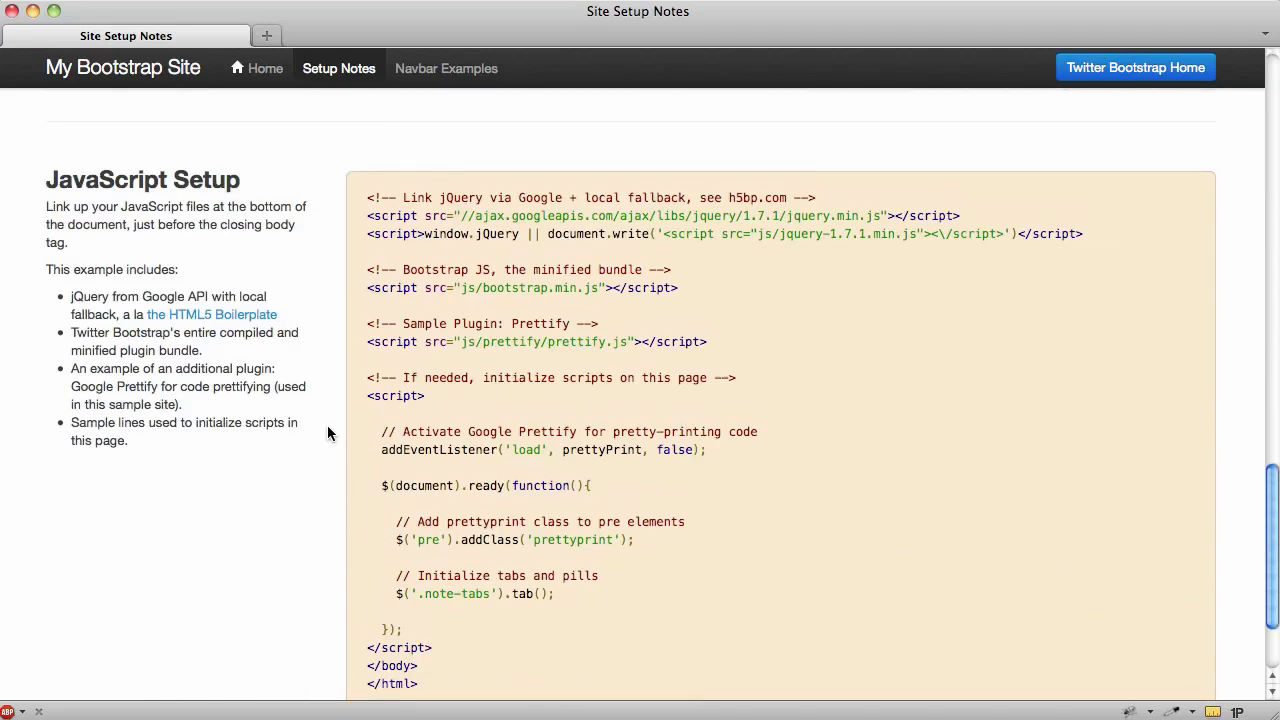
pyautogui.moveTo(435, 79)
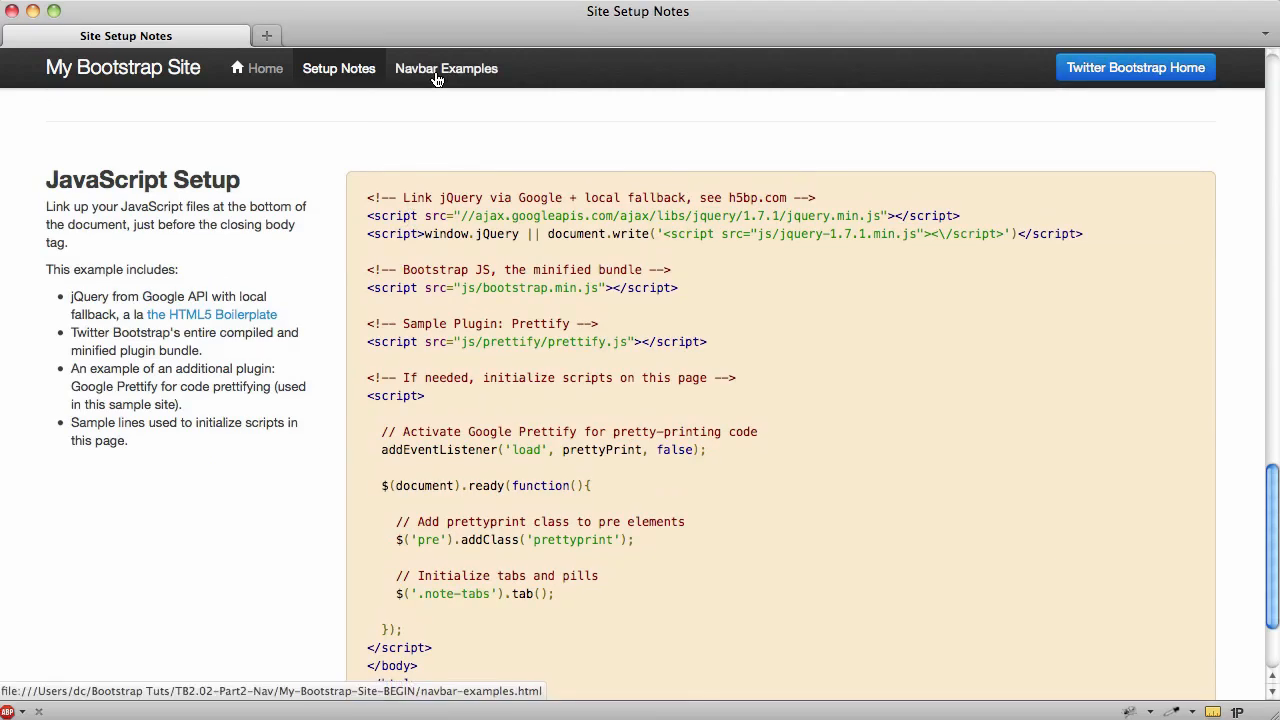
# - Open Navbar Examples and scroll to the Navbar Fixed-Top markup example
pyautogui.click(445, 68)
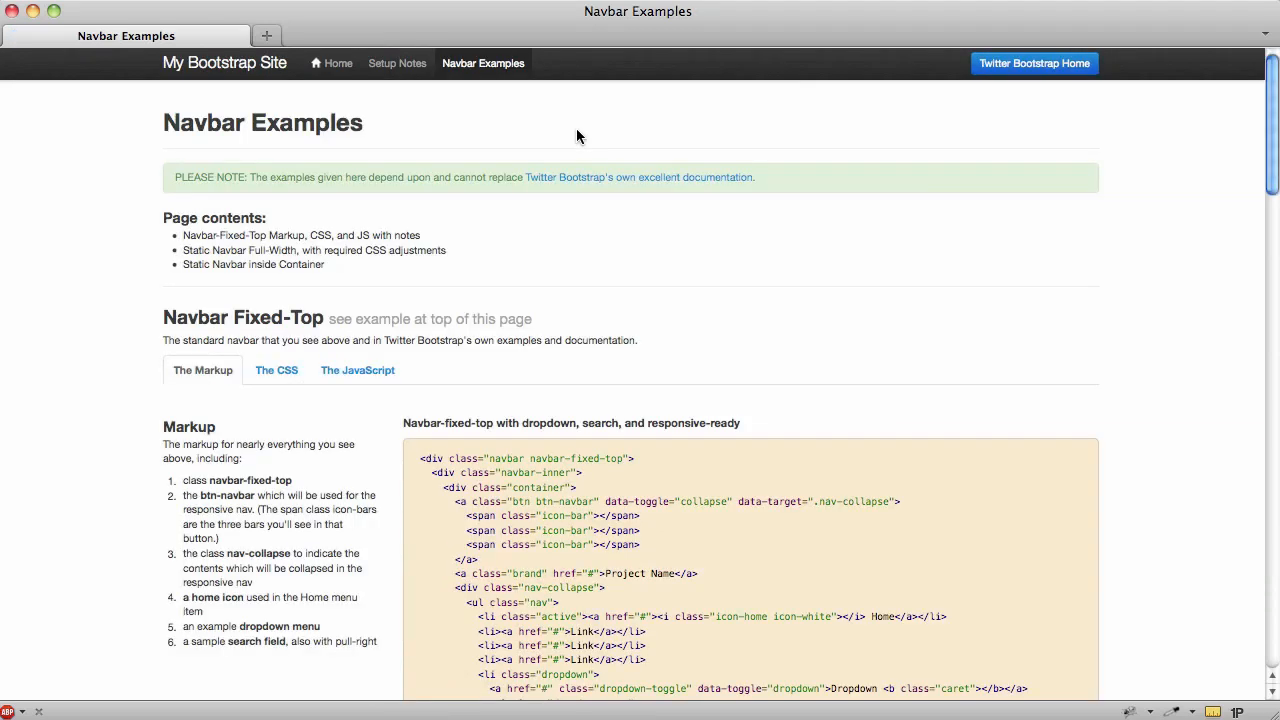
pyautogui.moveTo(811, 137)
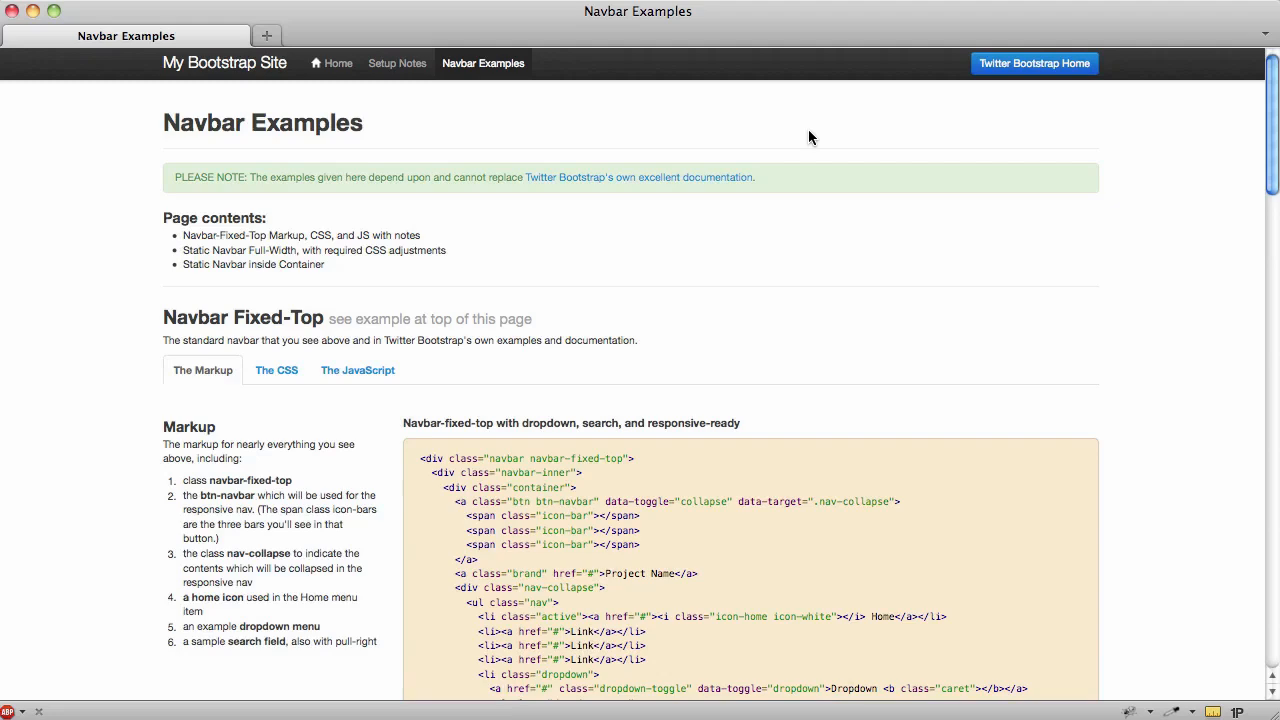
pyautogui.scroll(-3)
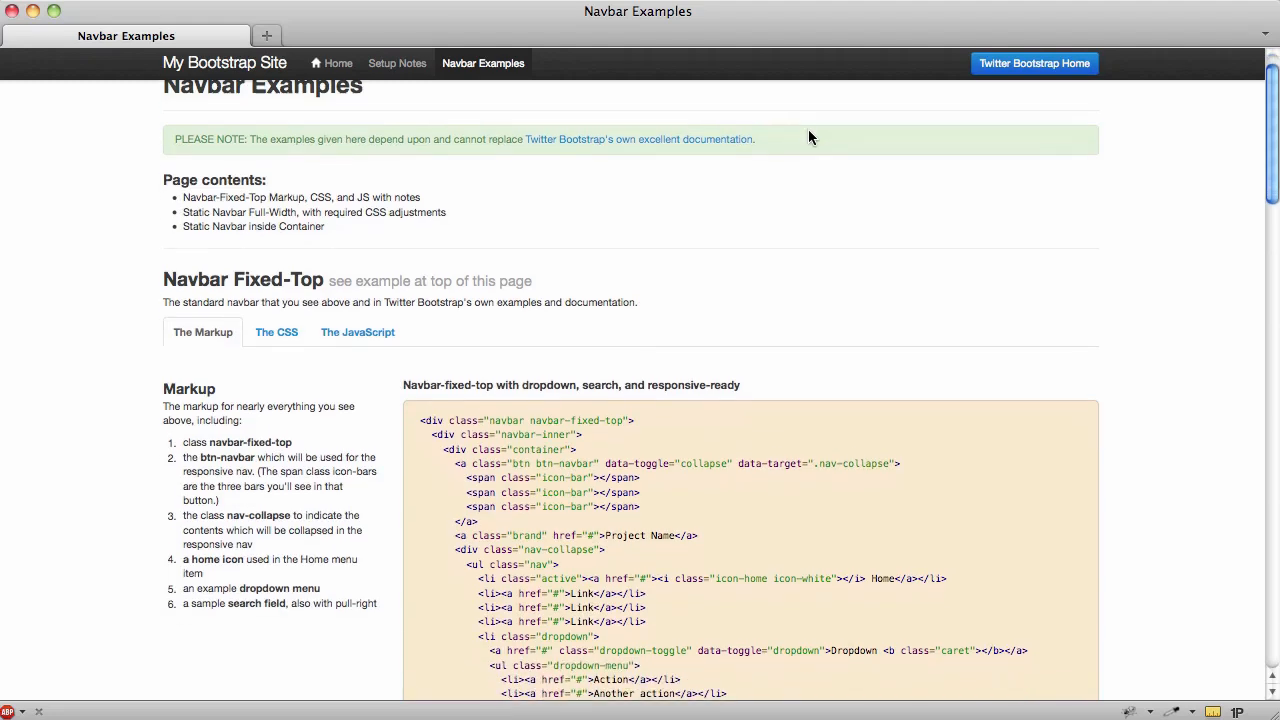
pyautogui.scroll(-3)
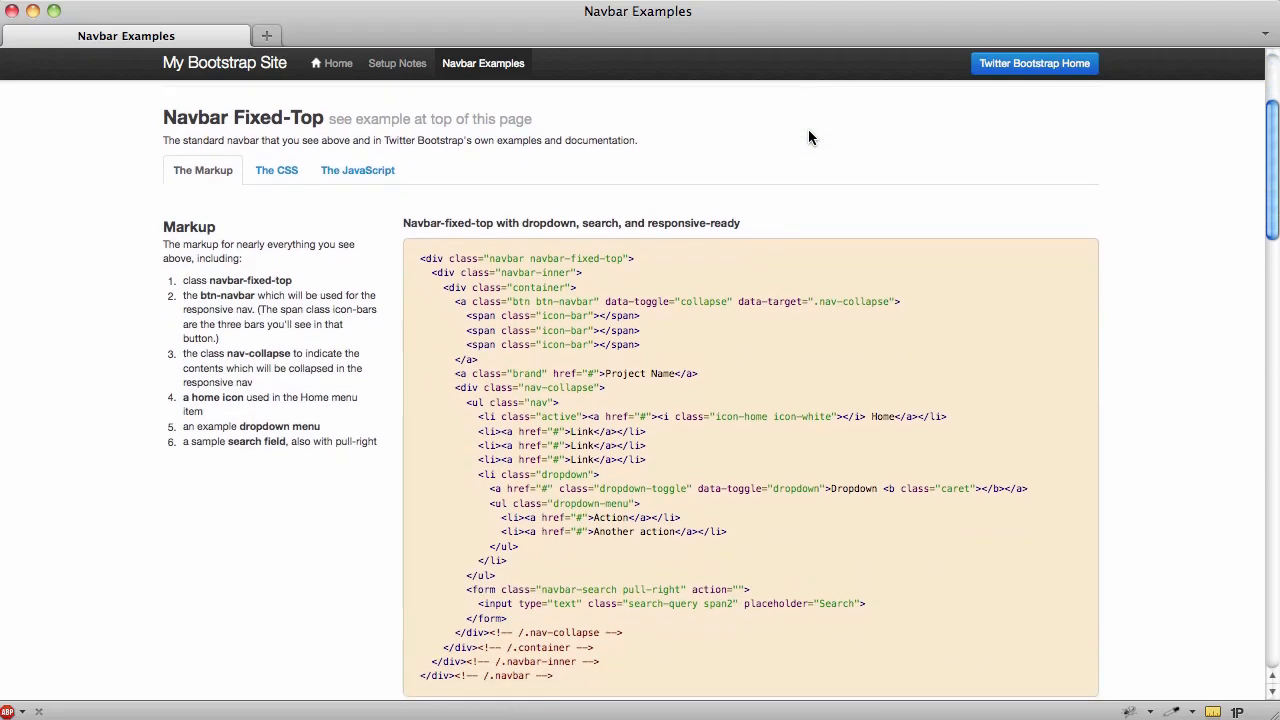
pyautogui.scroll(-3)
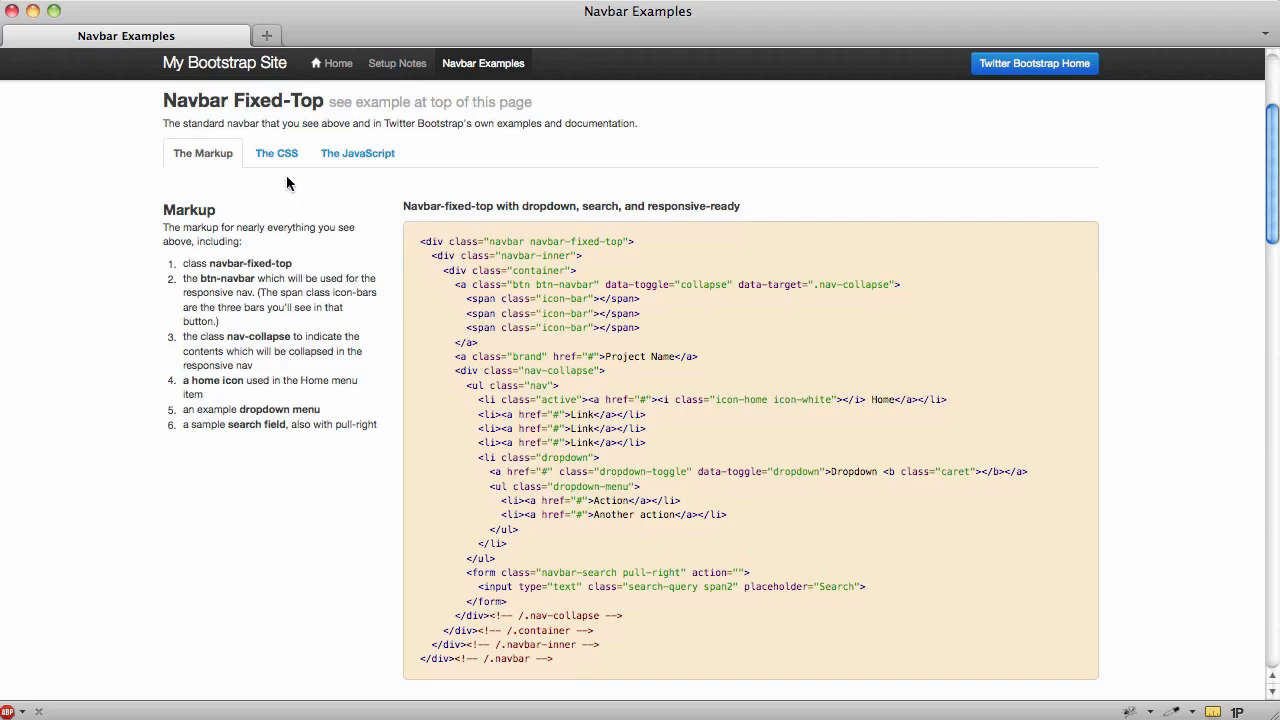
# - View the CSS tab, then the JavaScript tab listing the jQuery and bootstrap.min.js includes
pyautogui.click(276, 153)
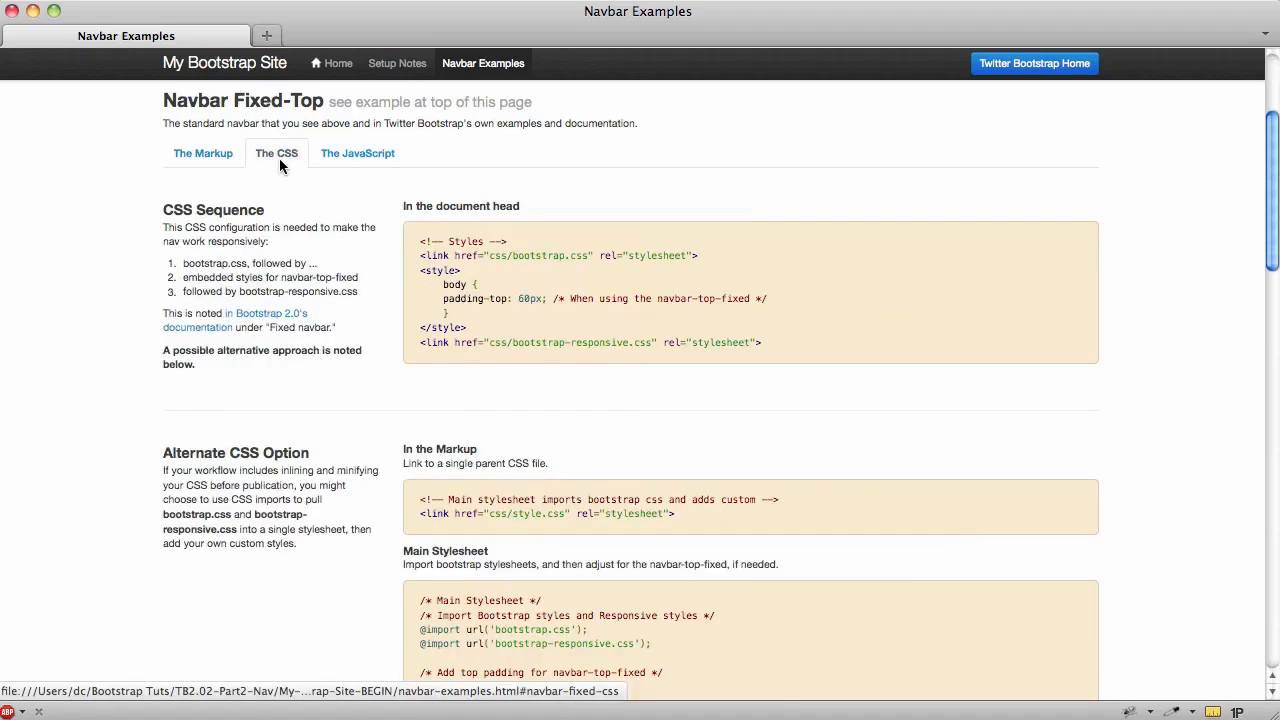
pyautogui.moveTo(368, 171)
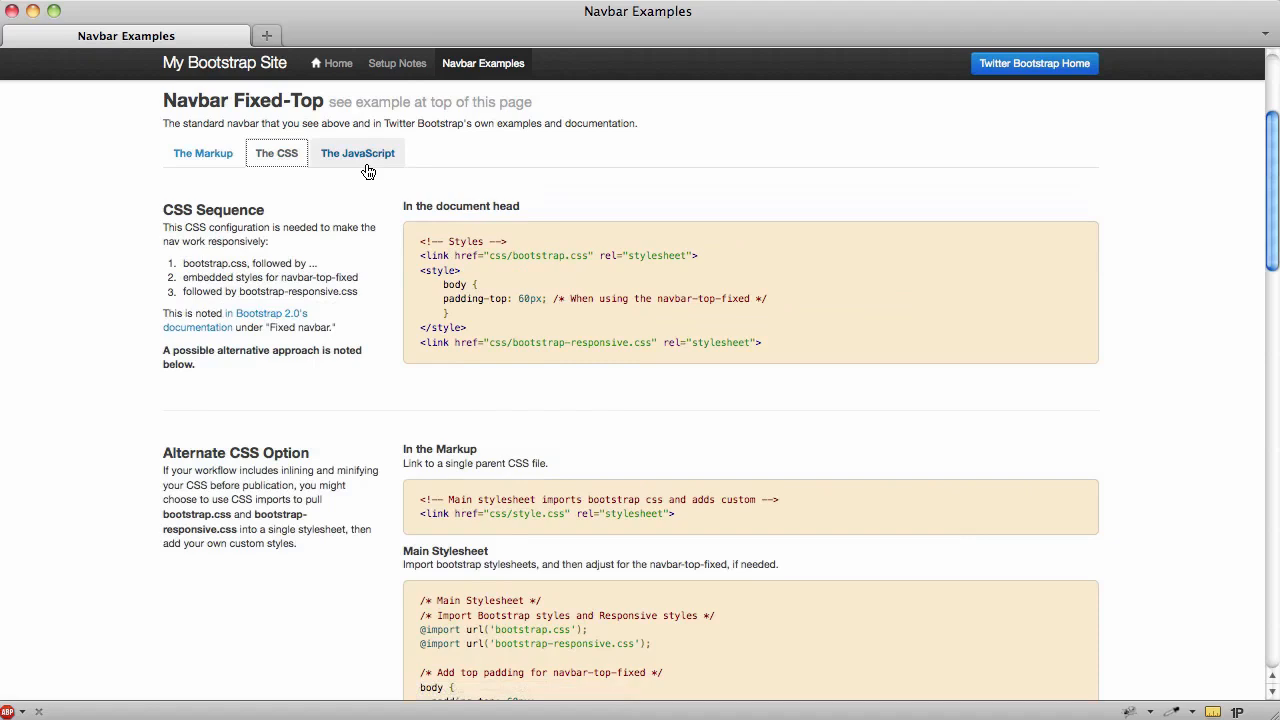
pyautogui.click(357, 153)
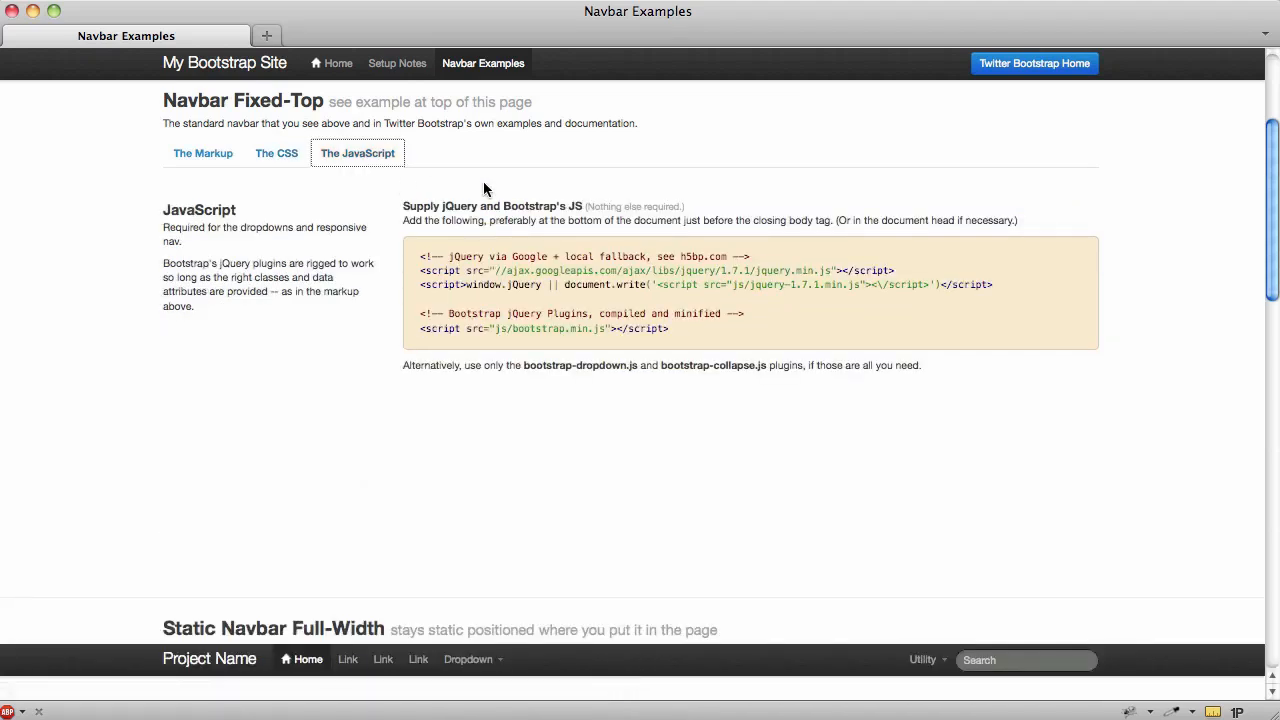
pyautogui.moveTo(415, 240)
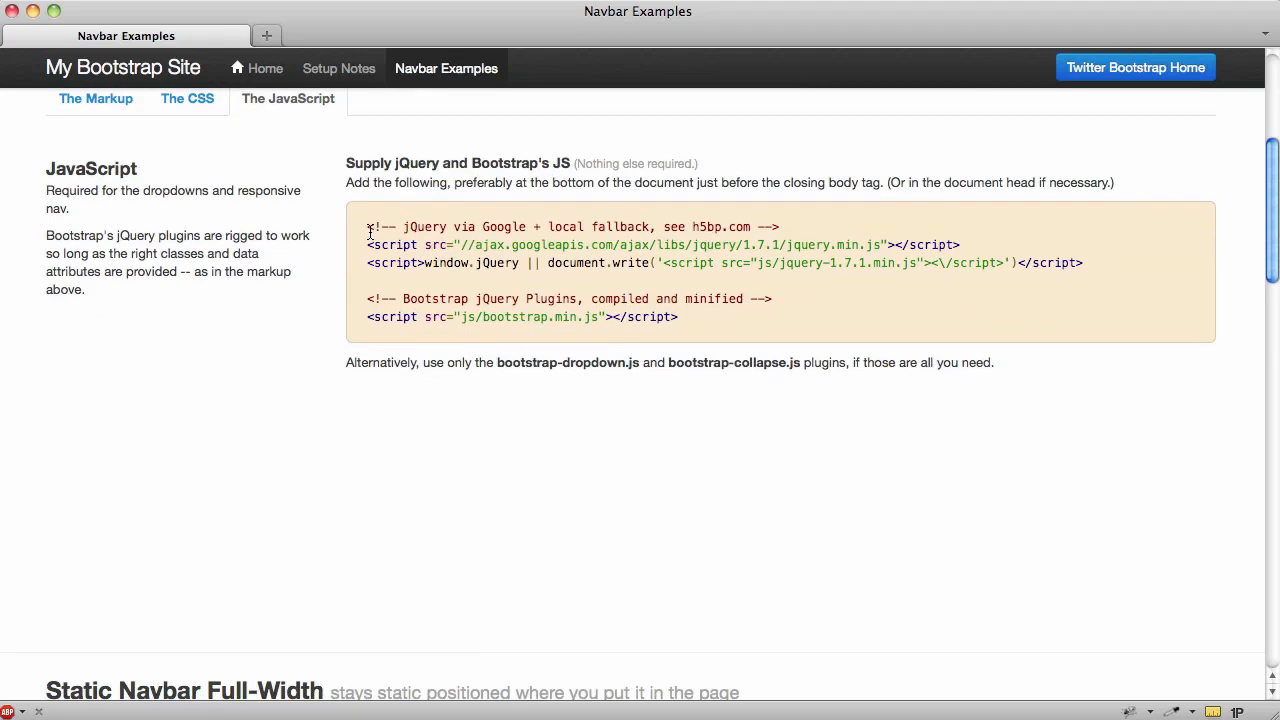
pyautogui.moveTo(633, 245)
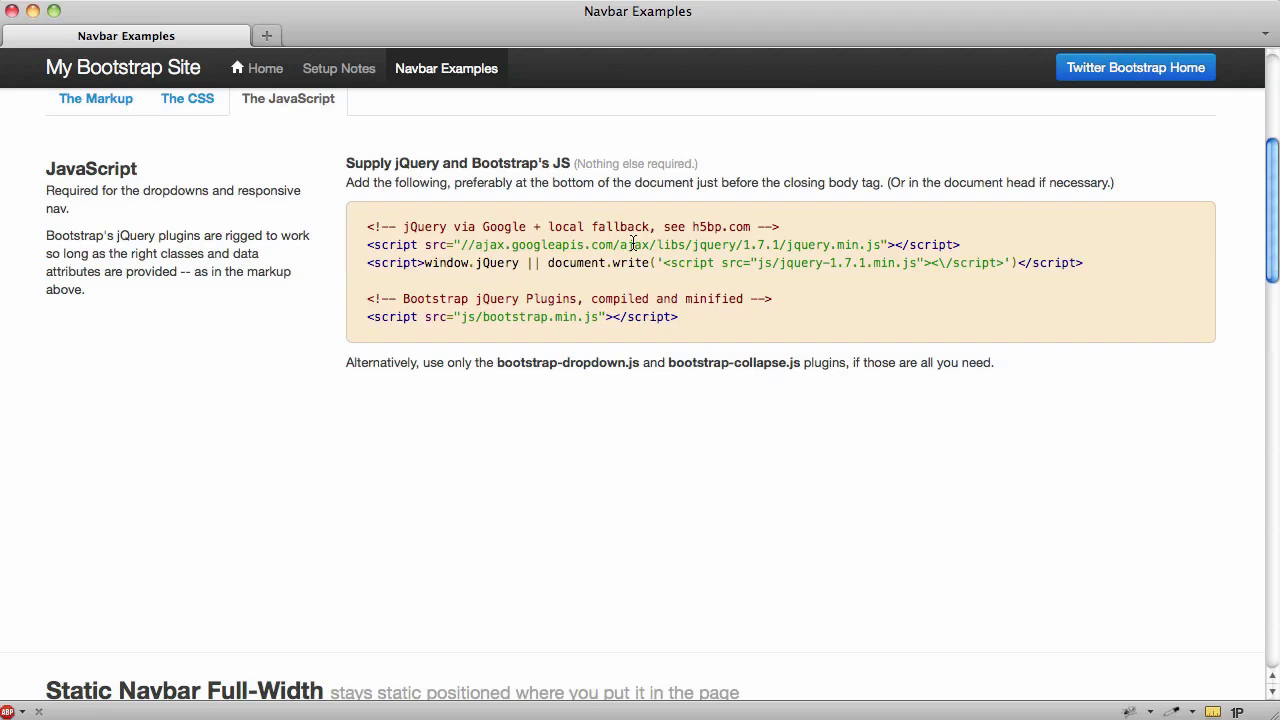
pyautogui.moveTo(517, 263)
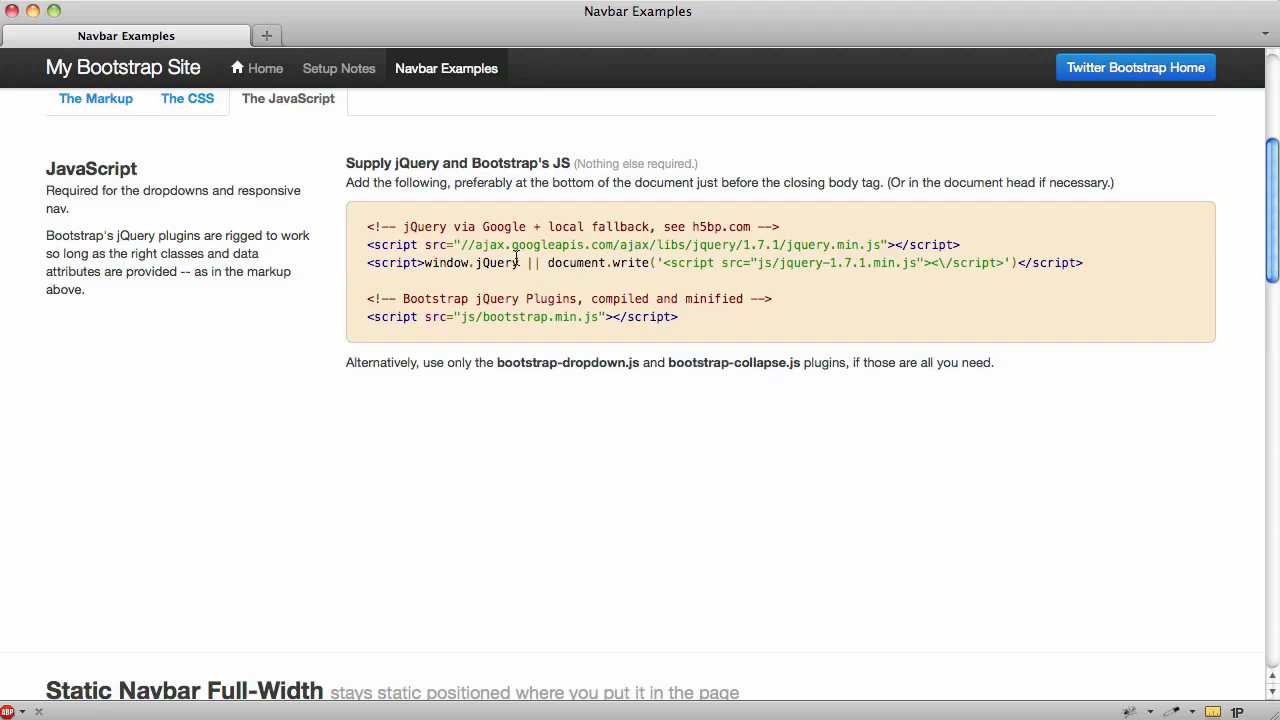
pyautogui.moveTo(497, 263)
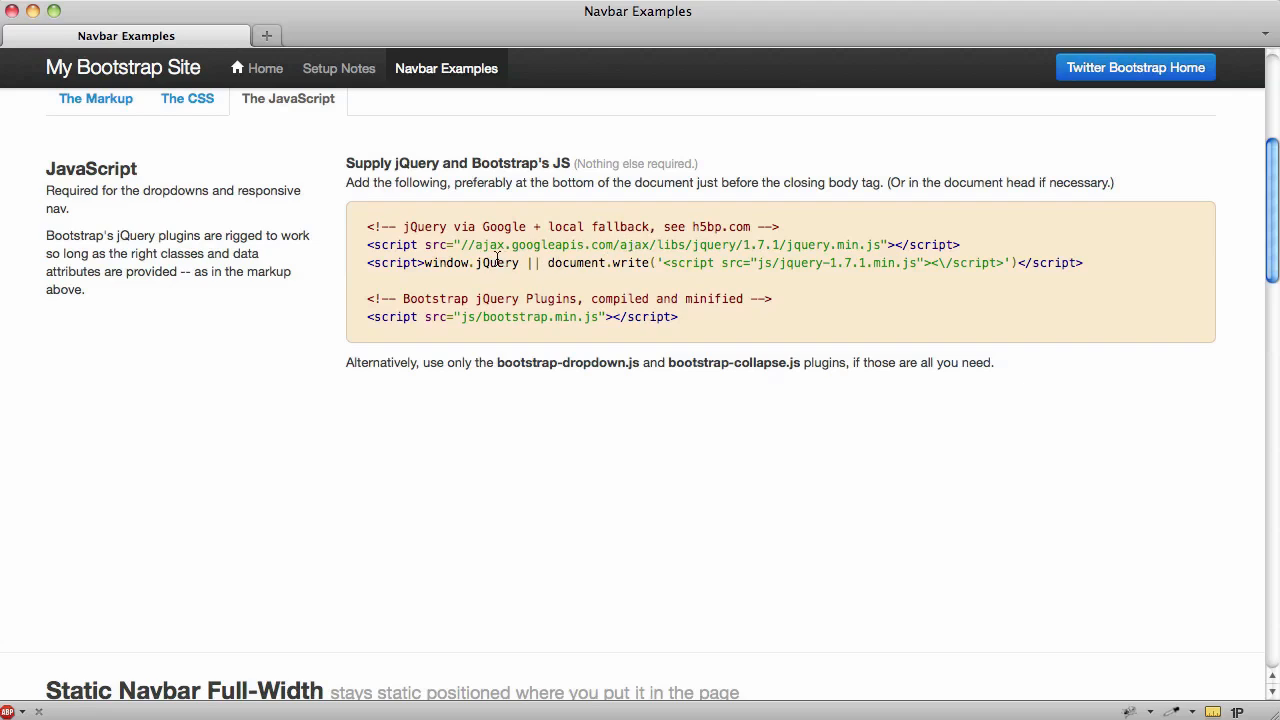
pyautogui.scroll(-3)
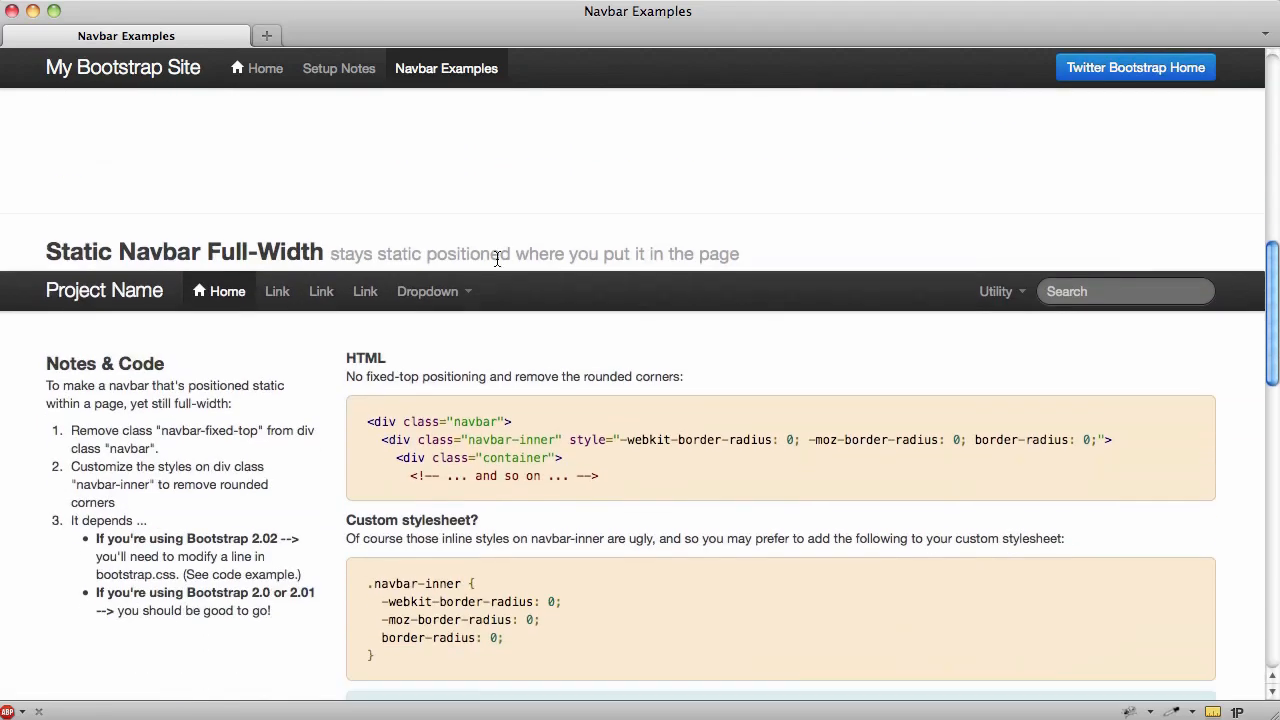
pyautogui.scroll(-3)
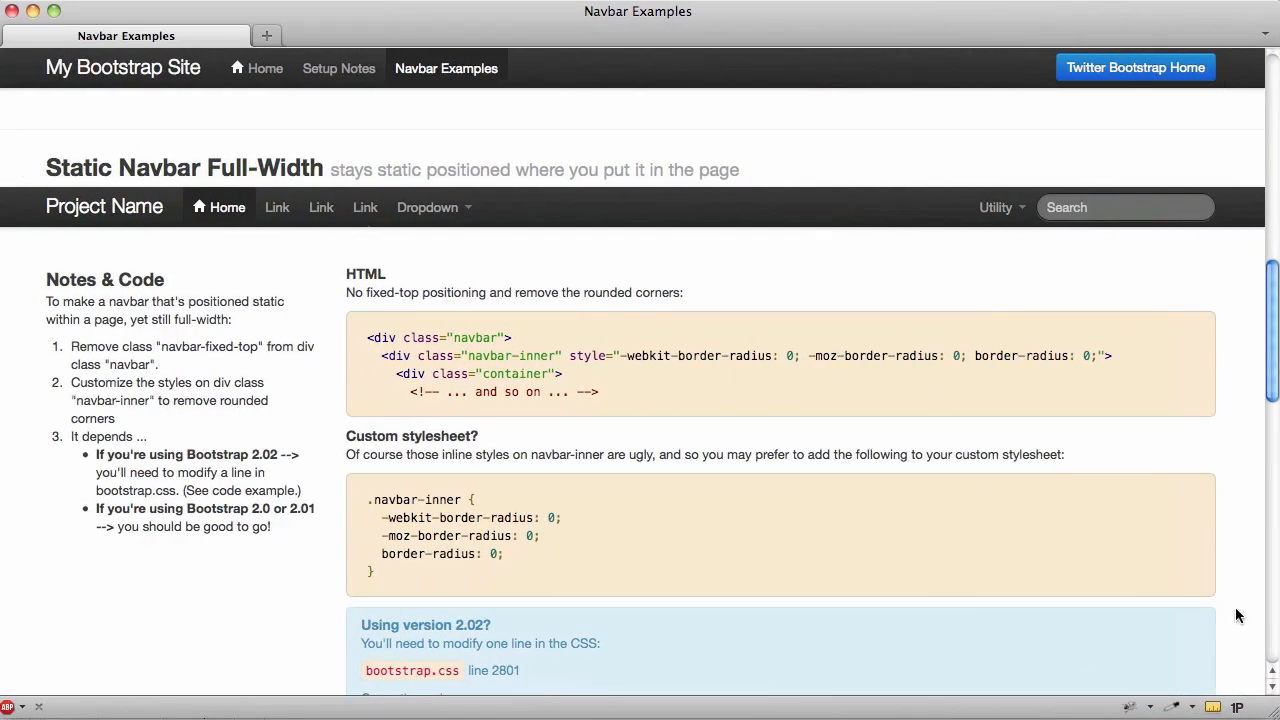
pyautogui.scroll(-3)
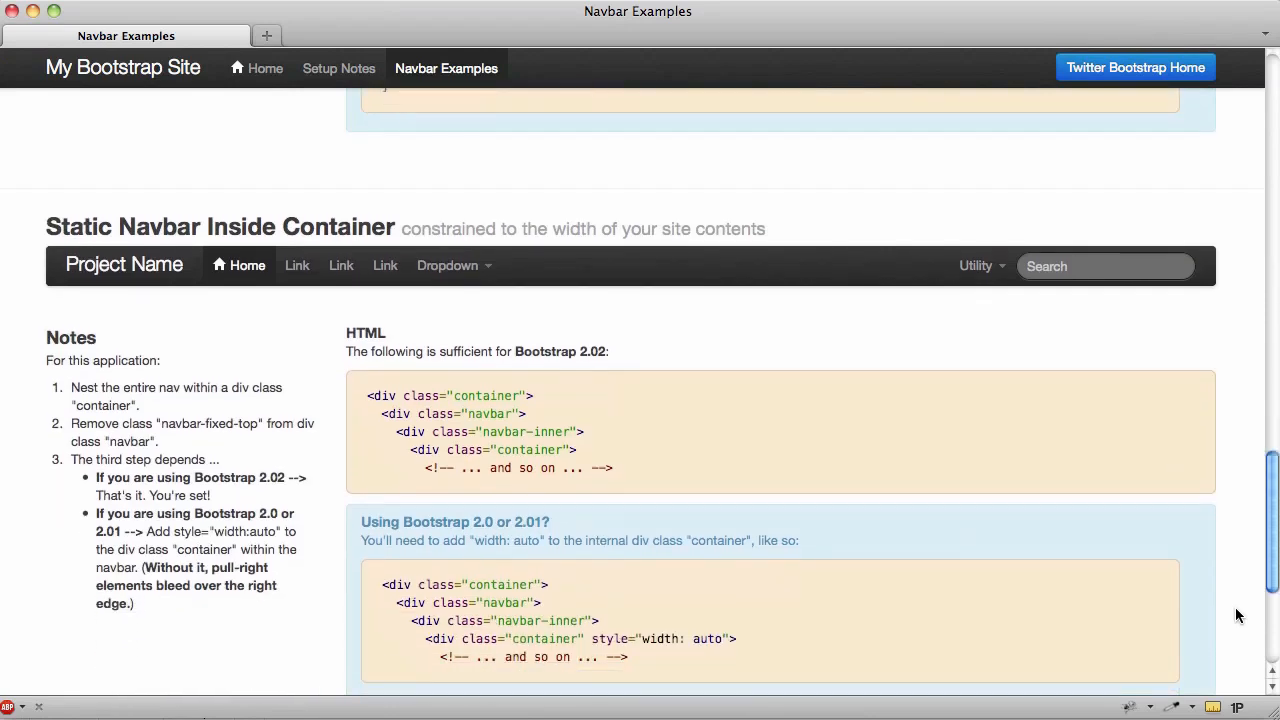
pyautogui.moveTo(861, 313)
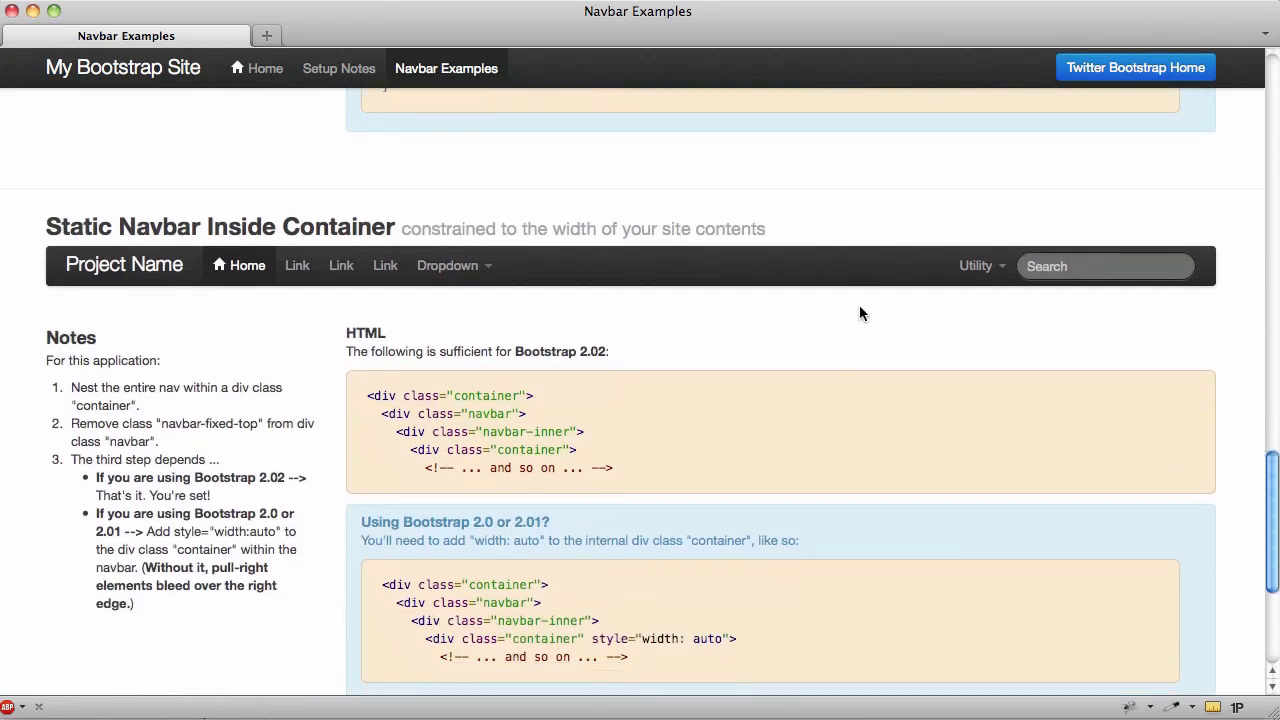
pyautogui.scroll(-3)
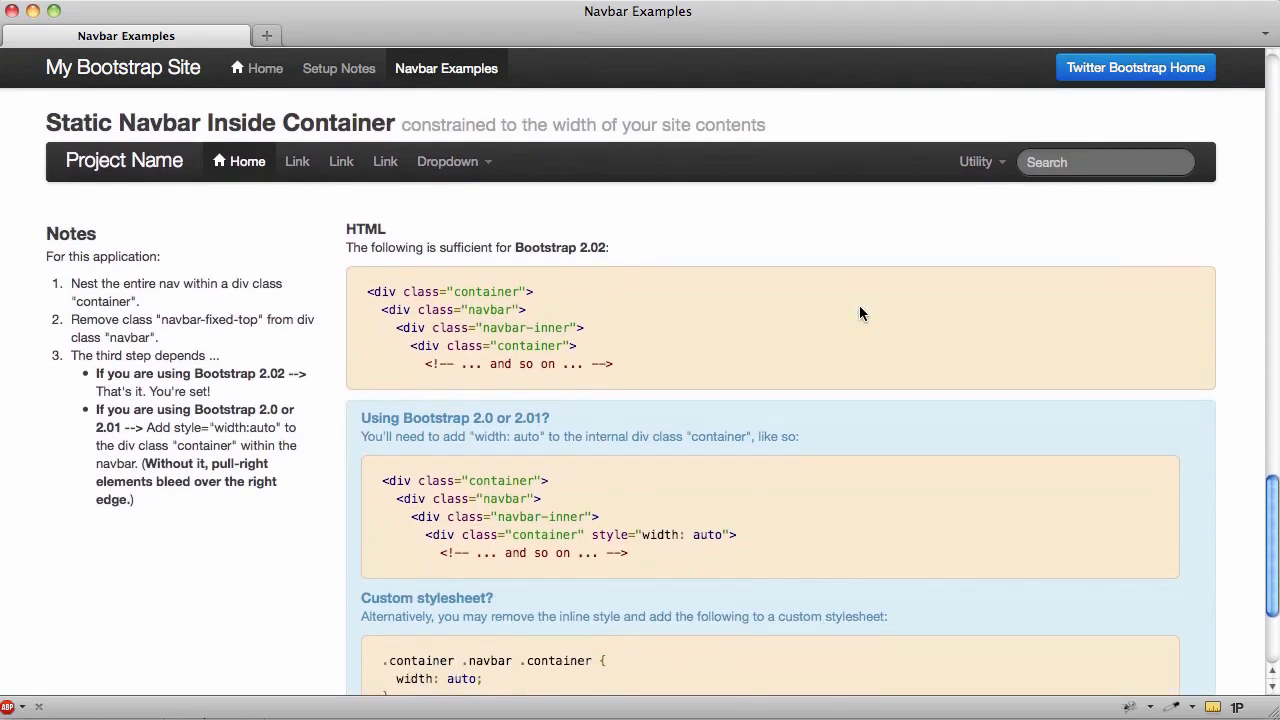